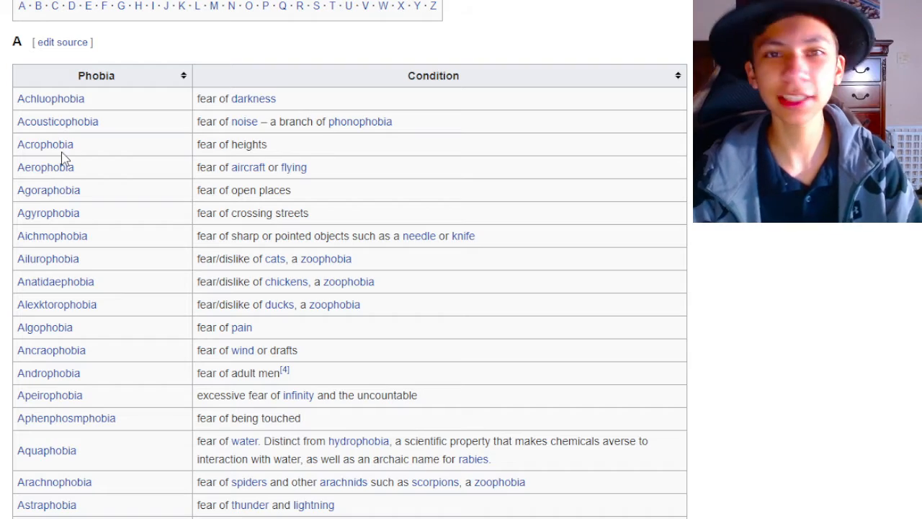
pyautogui.moveTo(78, 378)
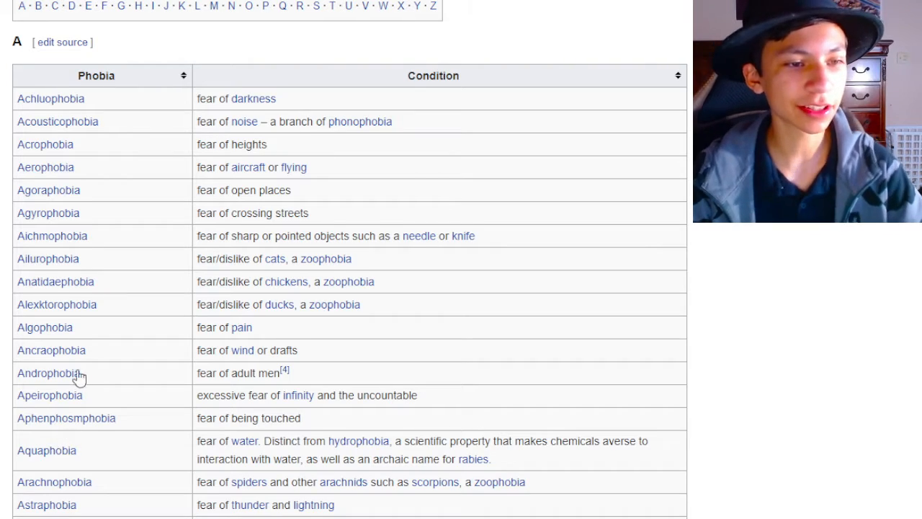
# - Scroll down through section A, briefly selecting 'adult men' in the Androphobia row
pyautogui.scroll(-3)
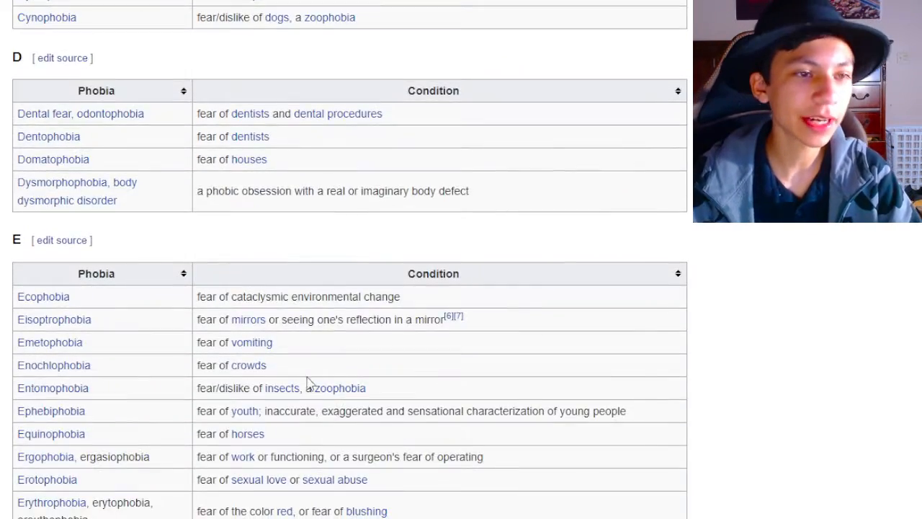
pyautogui.scroll(3)
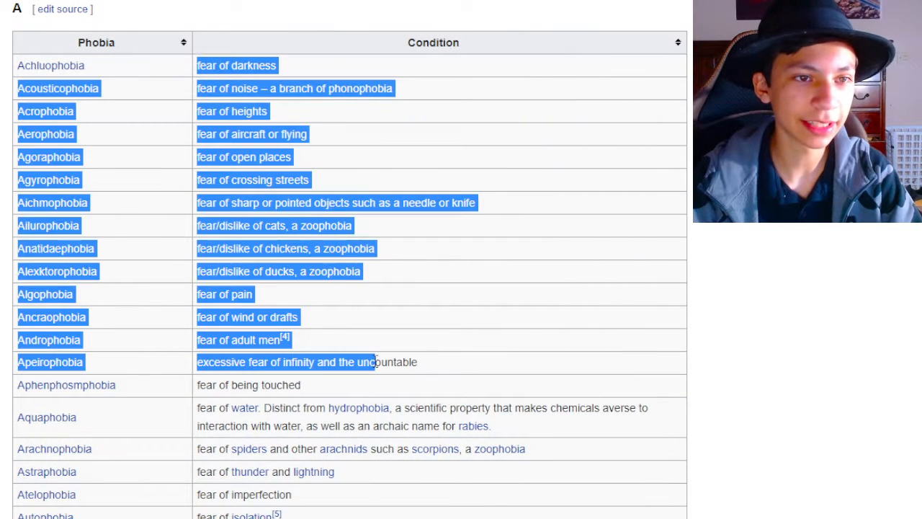
pyautogui.moveTo(228, 151)
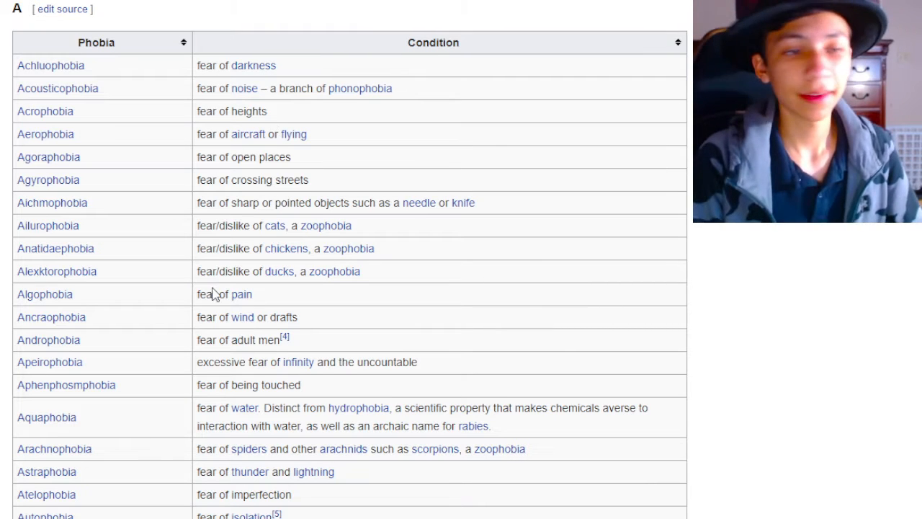
pyautogui.moveTo(47, 111)
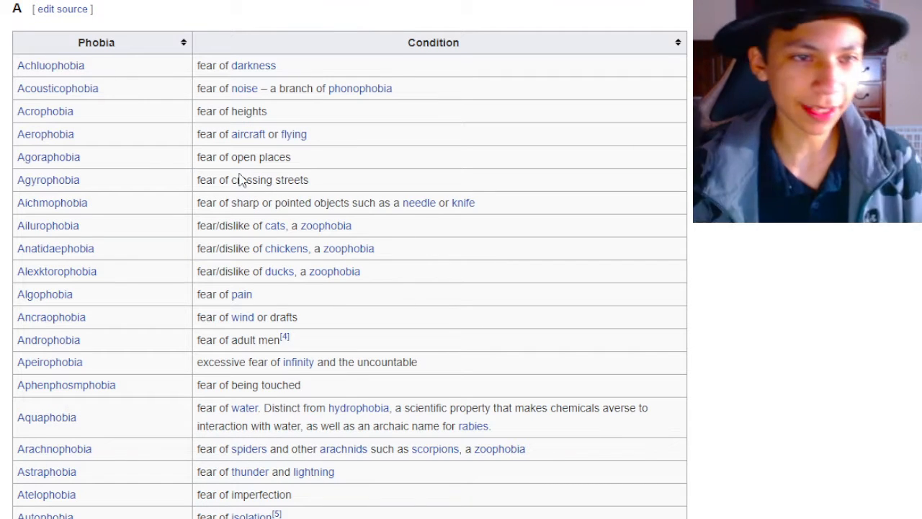
pyautogui.moveTo(98, 176)
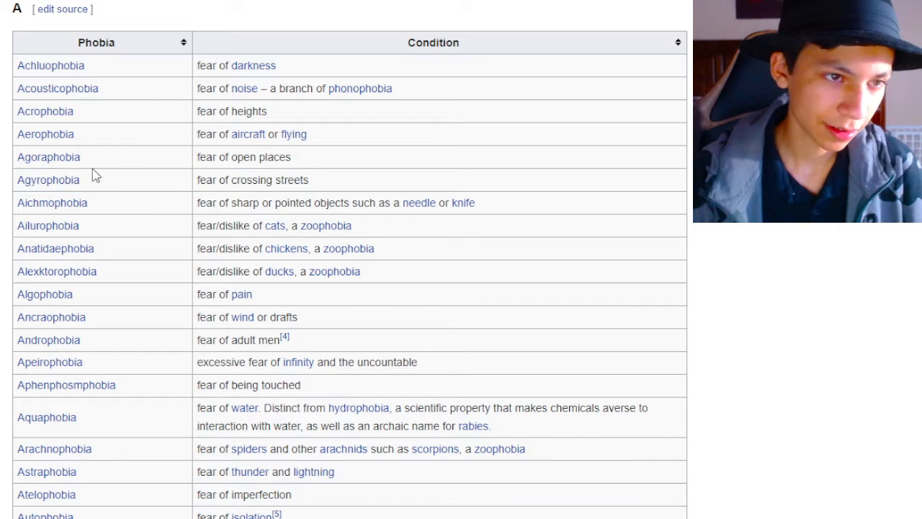
pyautogui.moveTo(49, 156)
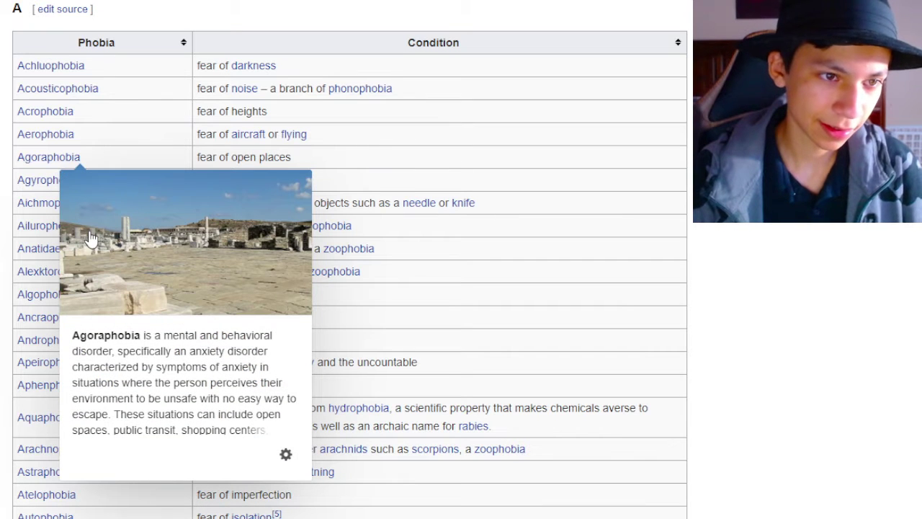
pyautogui.moveTo(208, 272)
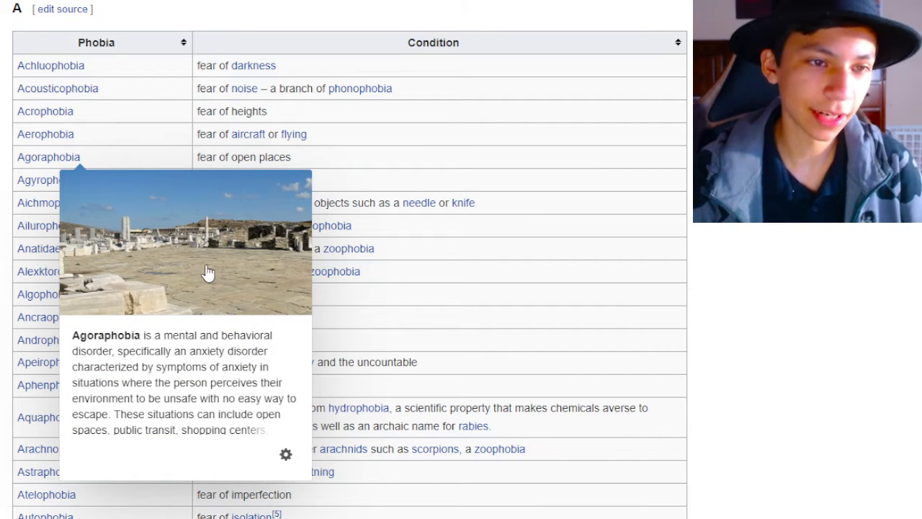
pyautogui.moveTo(234, 239)
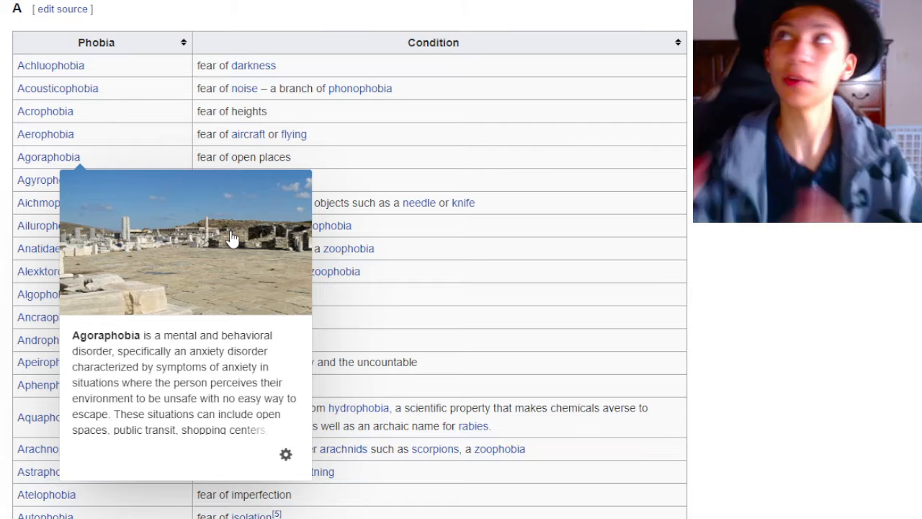
pyautogui.moveTo(582, 195)
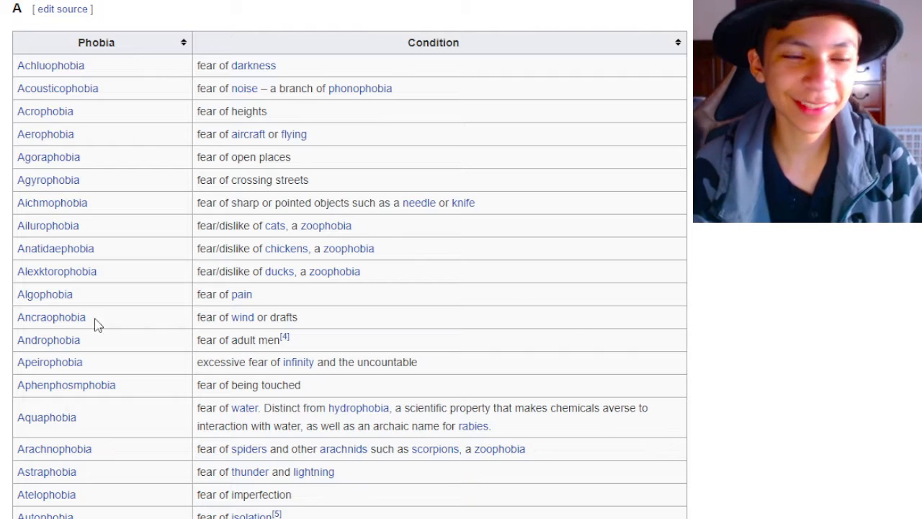
pyautogui.moveTo(49, 155)
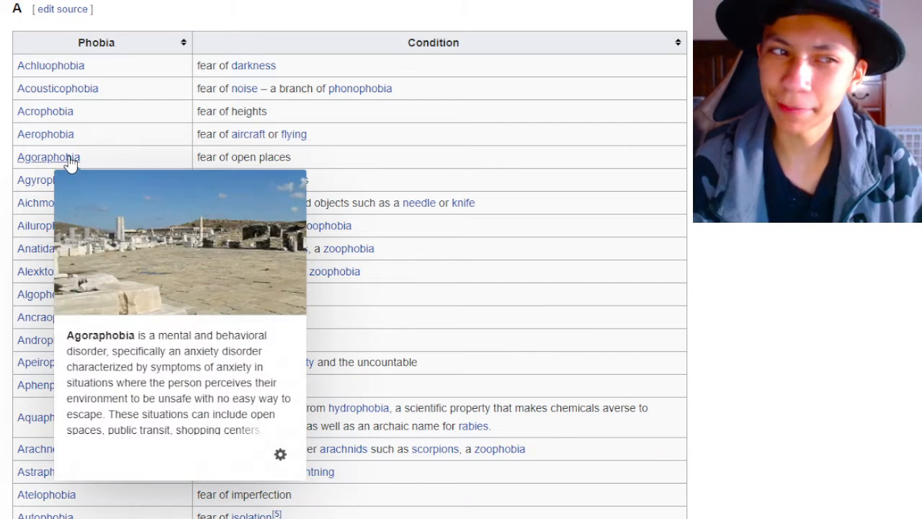
pyautogui.moveTo(248, 147)
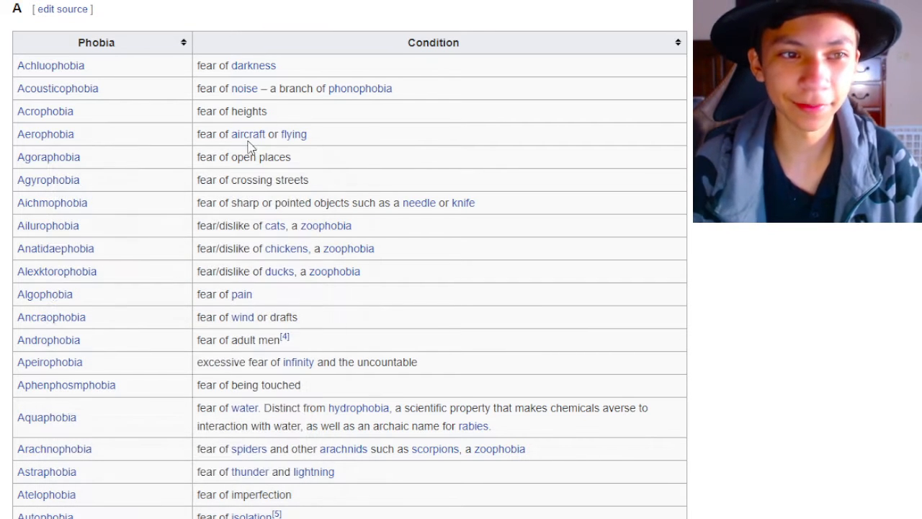
pyautogui.moveTo(252, 216)
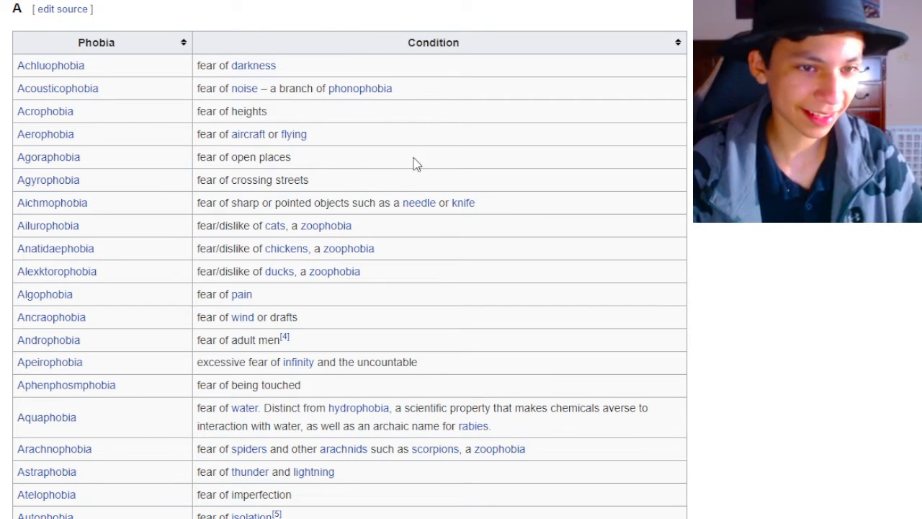
pyautogui.moveTo(496, 88)
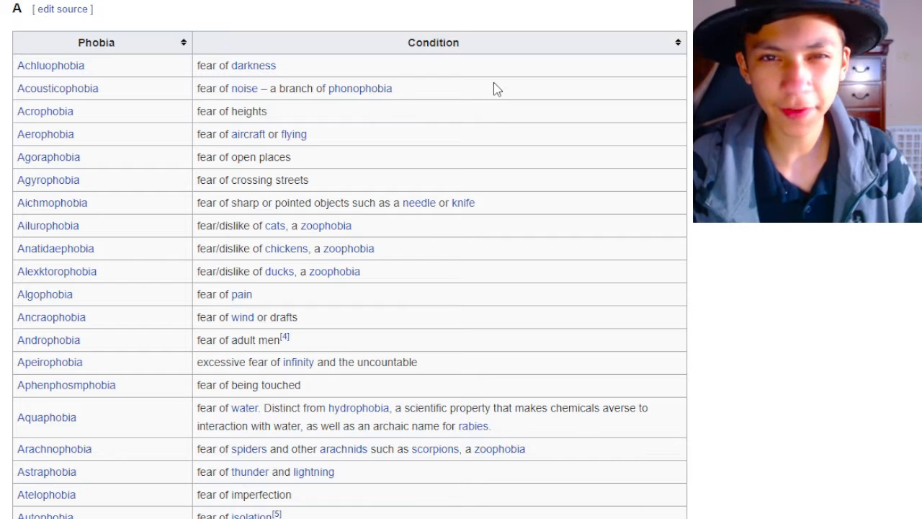
pyautogui.moveTo(443, 156)
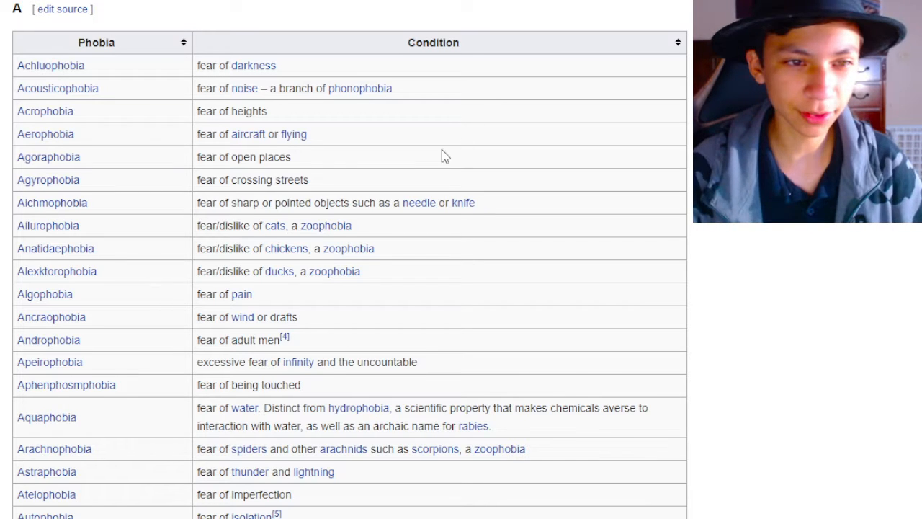
pyautogui.scroll(-3)
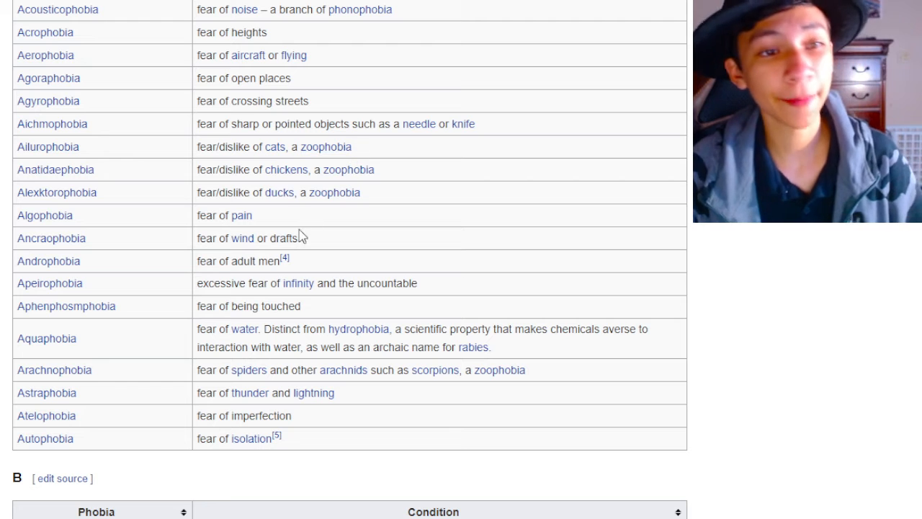
pyautogui.moveTo(285, 170)
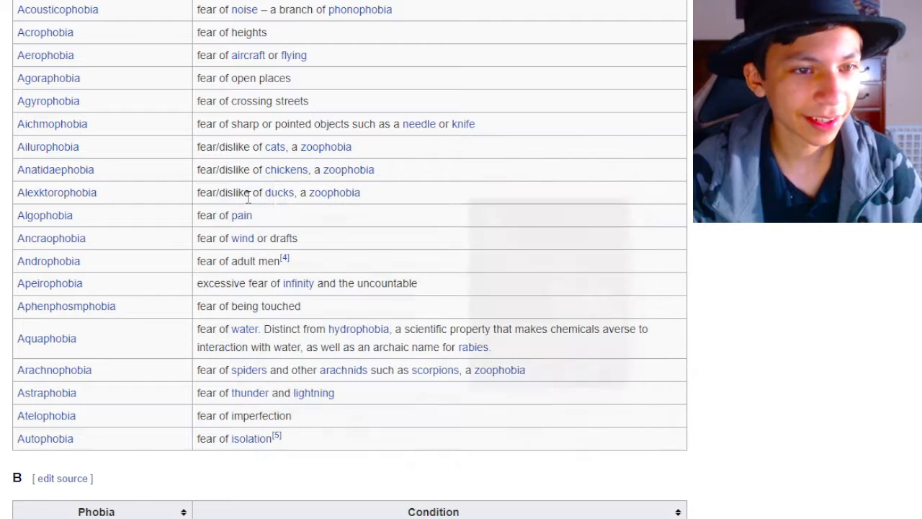
pyautogui.moveTo(279, 193)
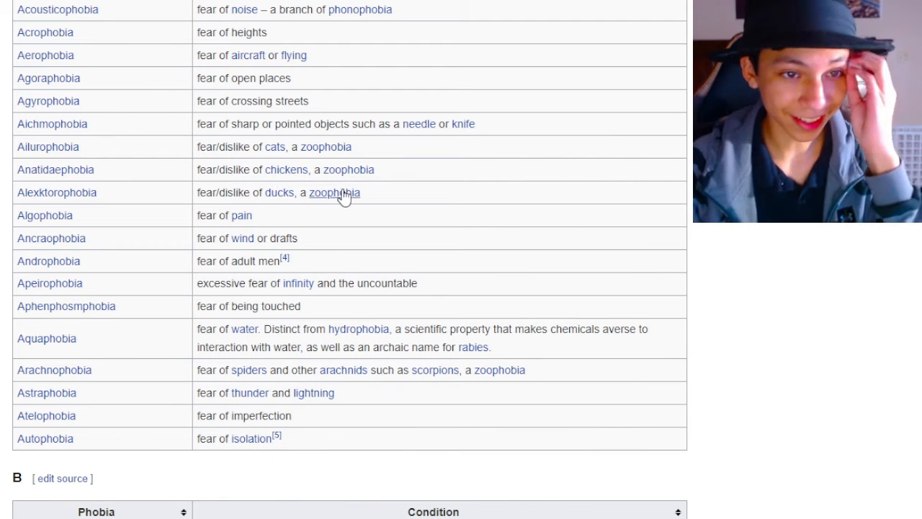
pyautogui.moveTo(326, 147)
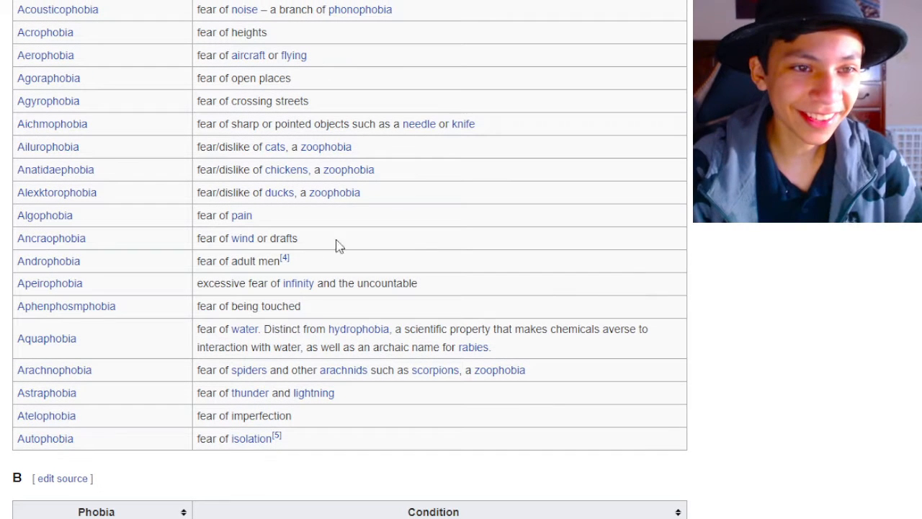
pyautogui.moveTo(280, 193)
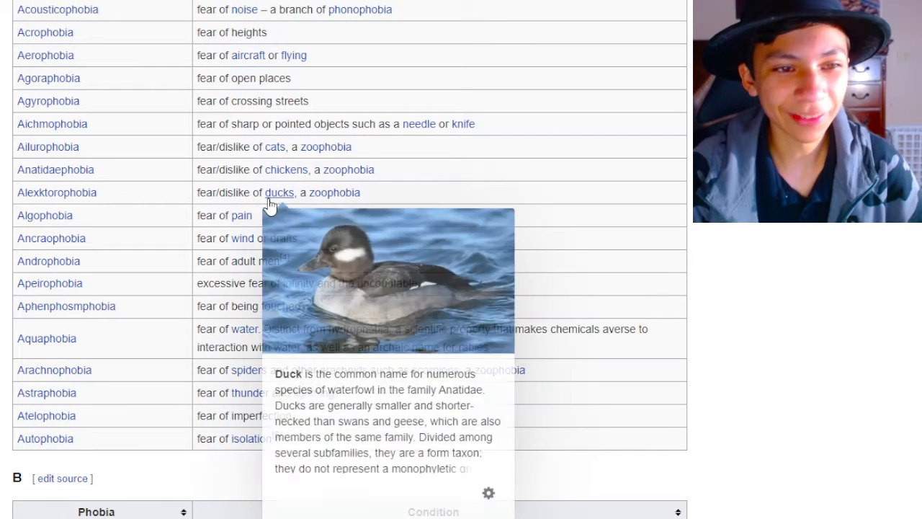
pyautogui.moveTo(233, 194)
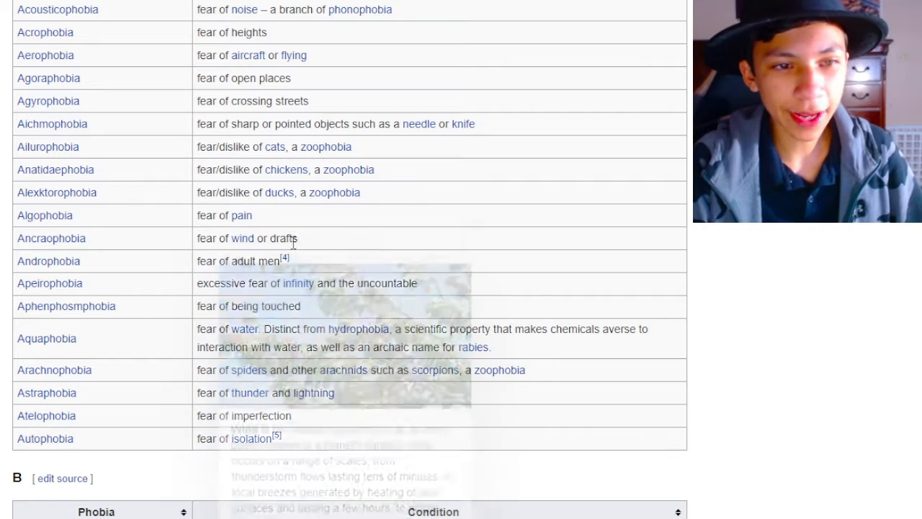
pyautogui.moveTo(242, 238)
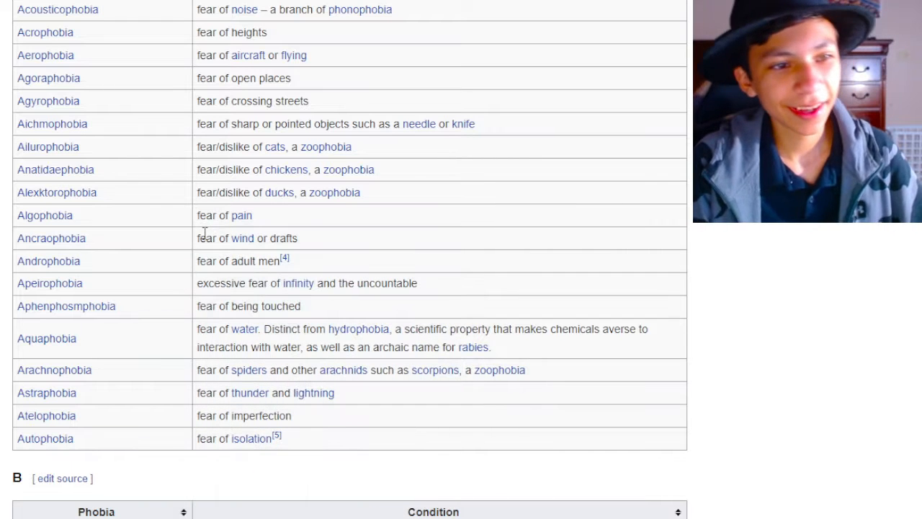
pyautogui.moveTo(315, 233)
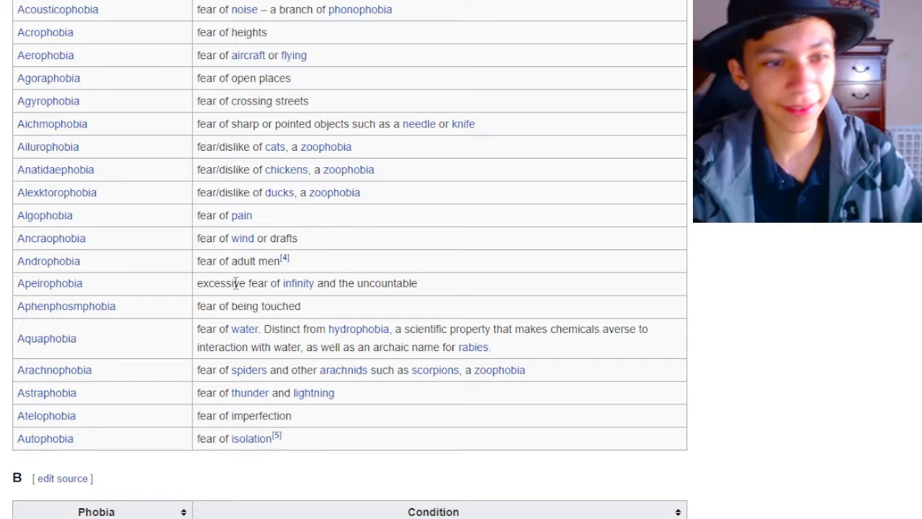
pyautogui.doubleClick(257, 261)
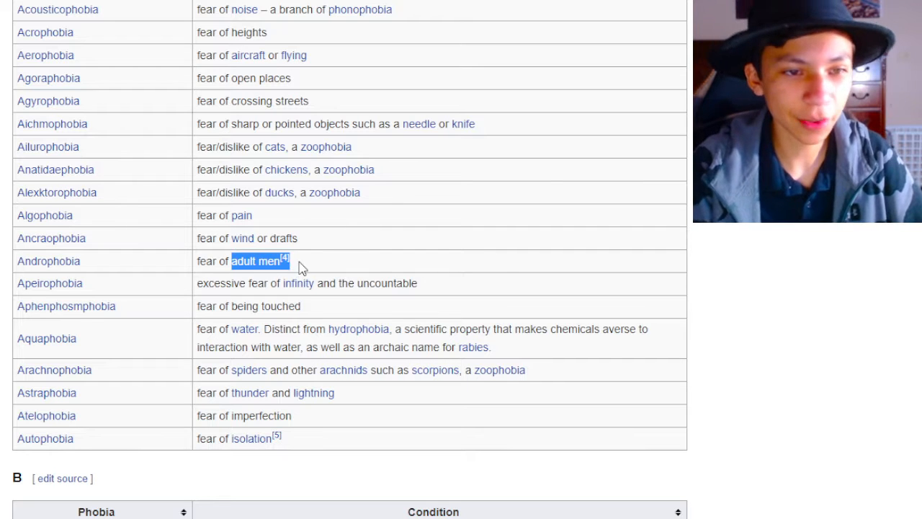
pyautogui.click(303, 260)
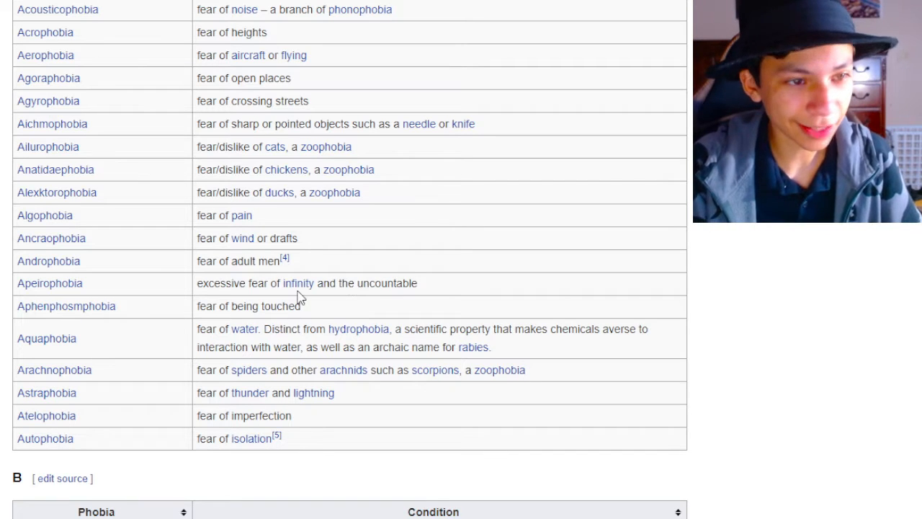
pyautogui.moveTo(297, 283)
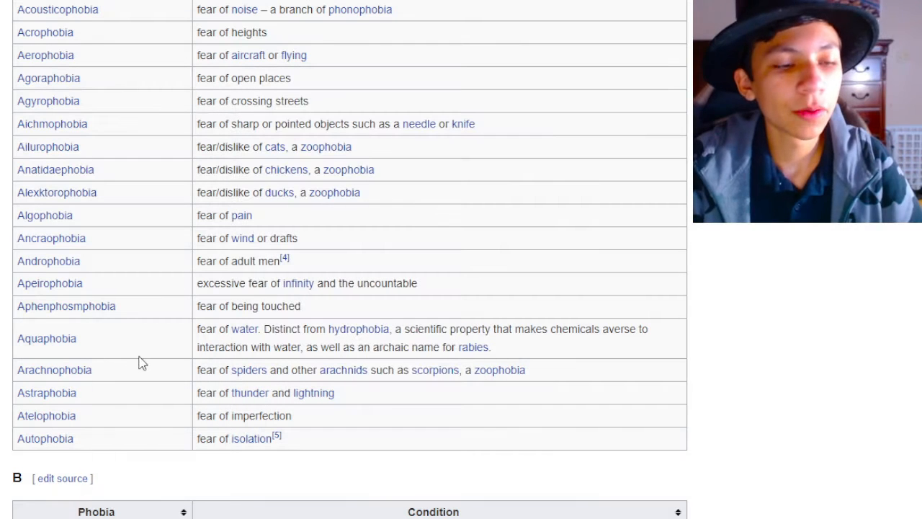
pyautogui.moveTo(112, 35)
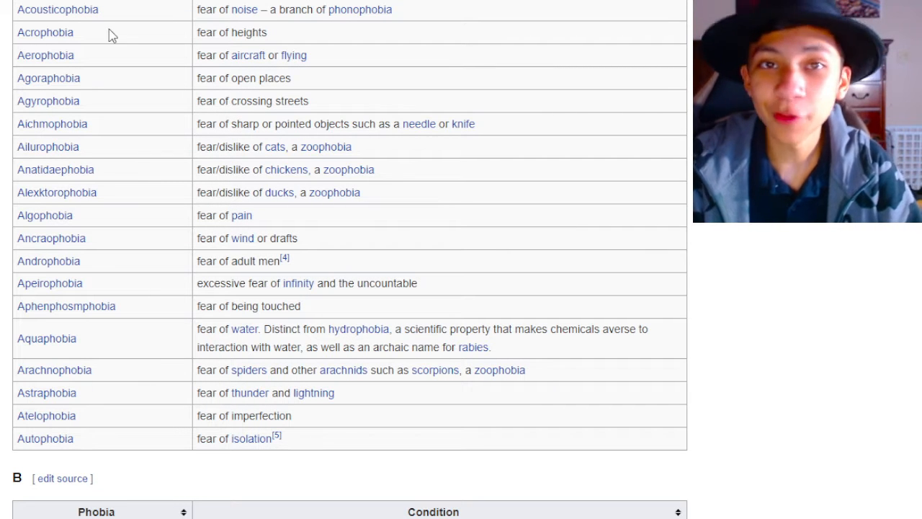
pyautogui.moveTo(329, 303)
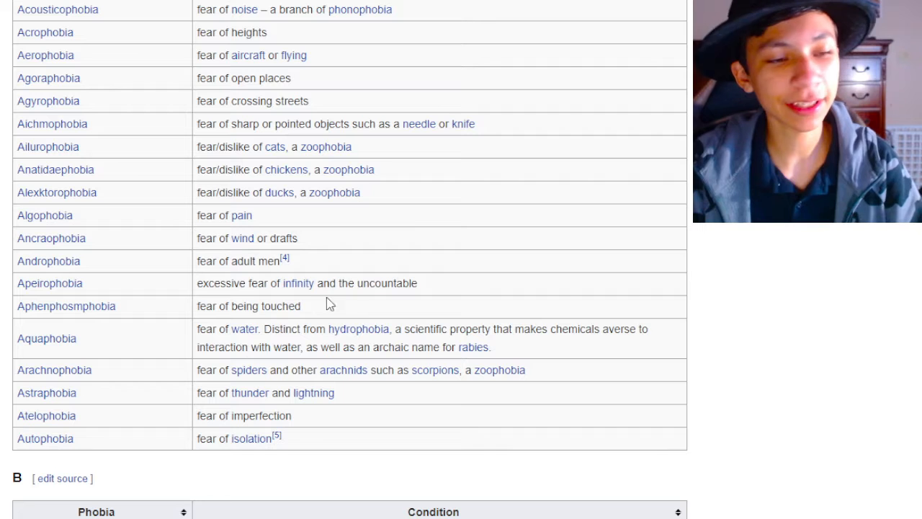
pyautogui.moveTo(300, 315)
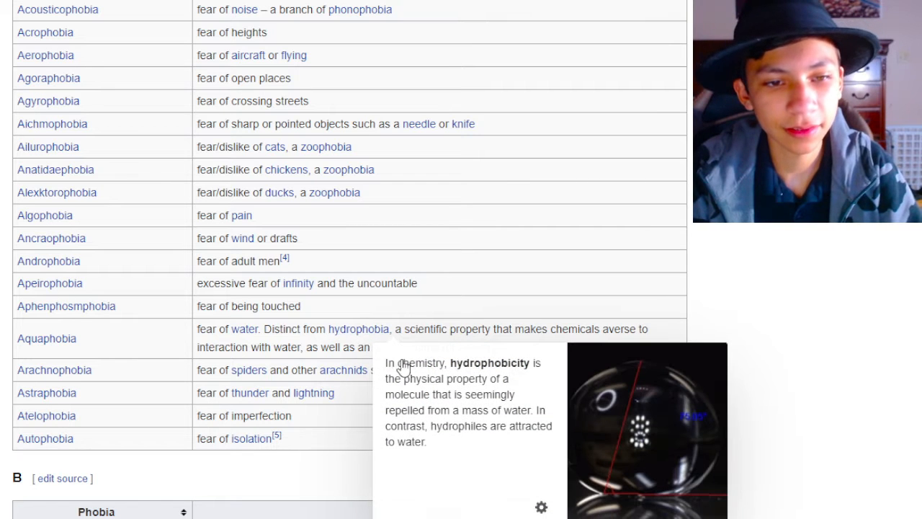
pyautogui.moveTo(474, 374)
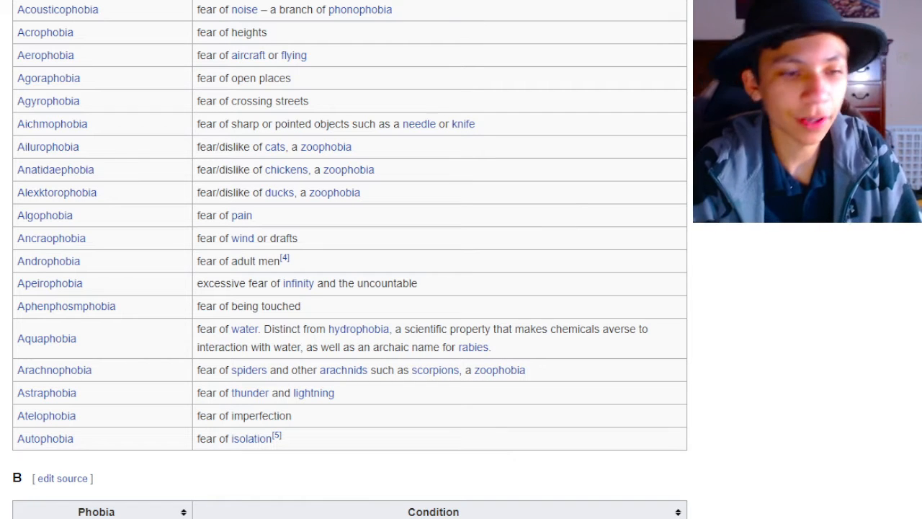
# - Scroll on so the section B table and the start of section C come into view
pyautogui.scroll(-3)
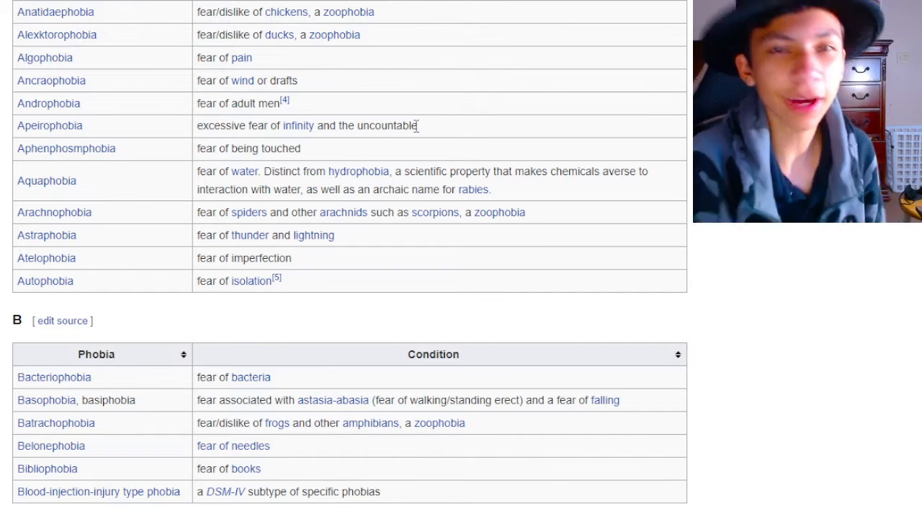
pyautogui.moveTo(488, 197)
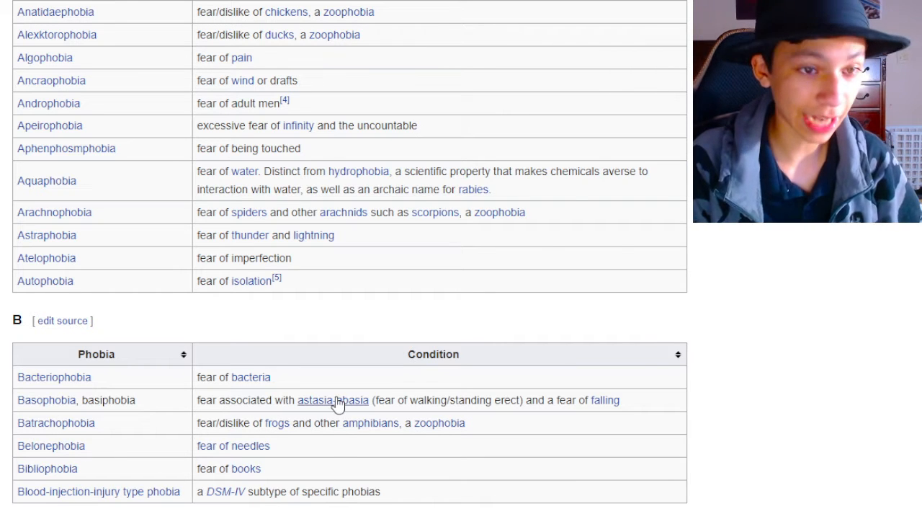
pyautogui.moveTo(195, 396)
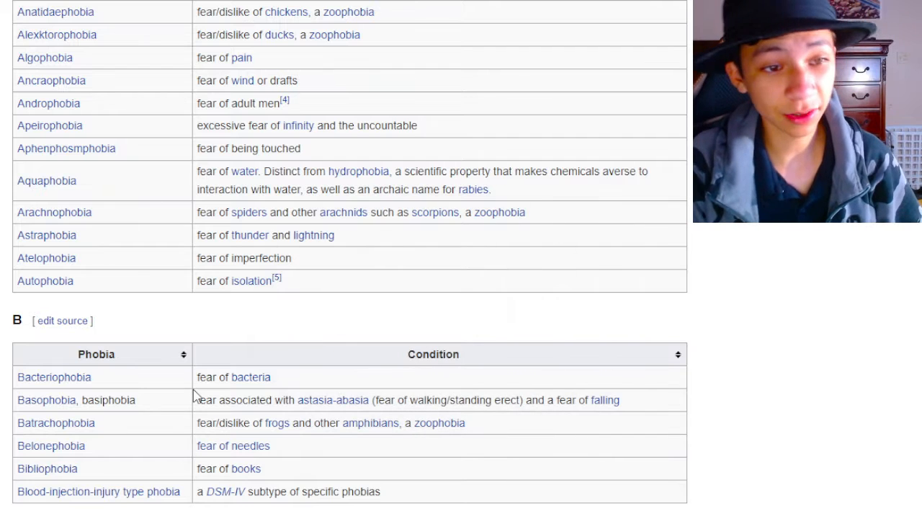
pyautogui.moveTo(195, 219)
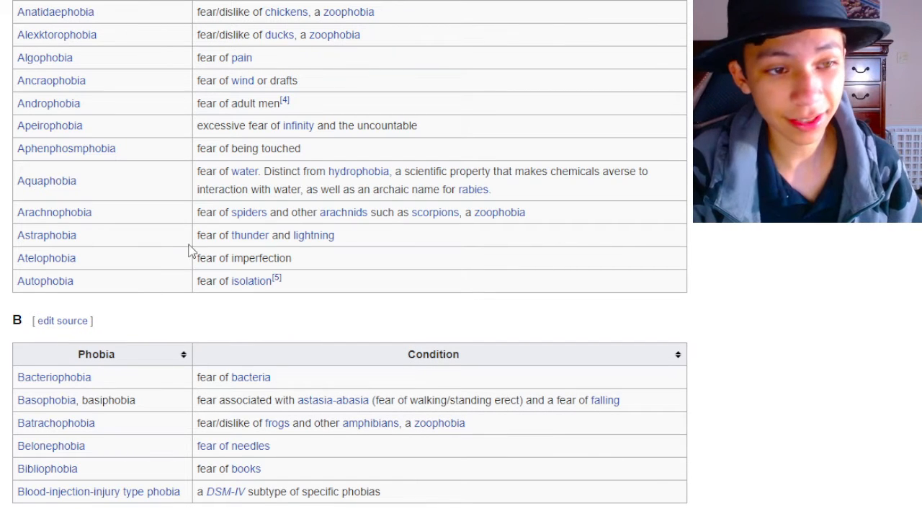
pyautogui.doubleClick(231, 258)
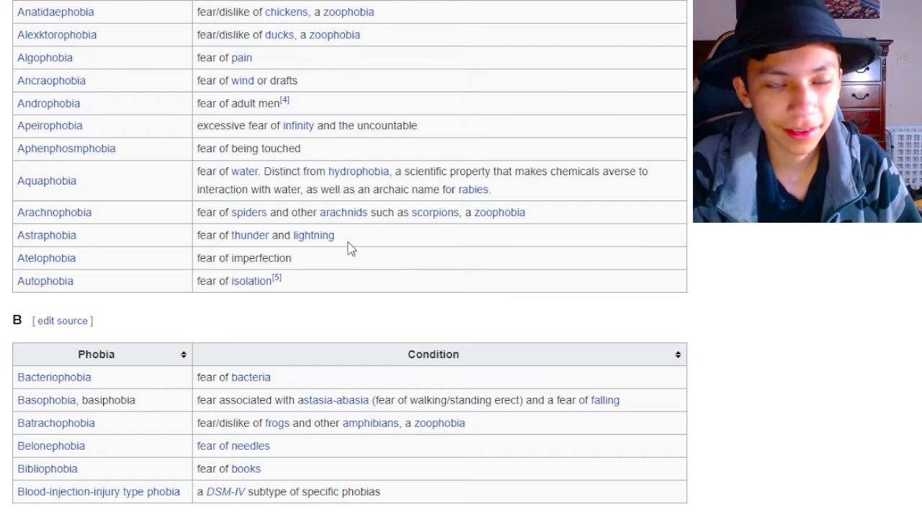
pyautogui.moveTo(308, 286)
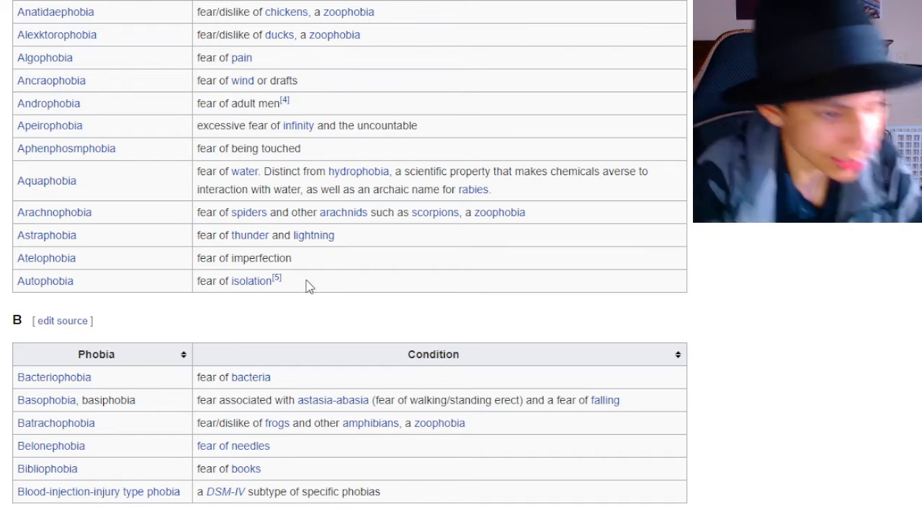
pyautogui.moveTo(280, 294)
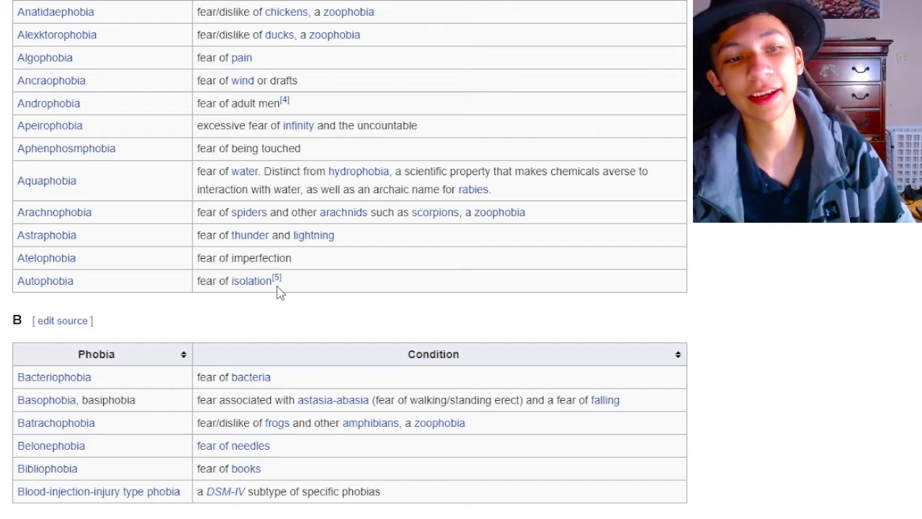
pyautogui.moveTo(289, 297)
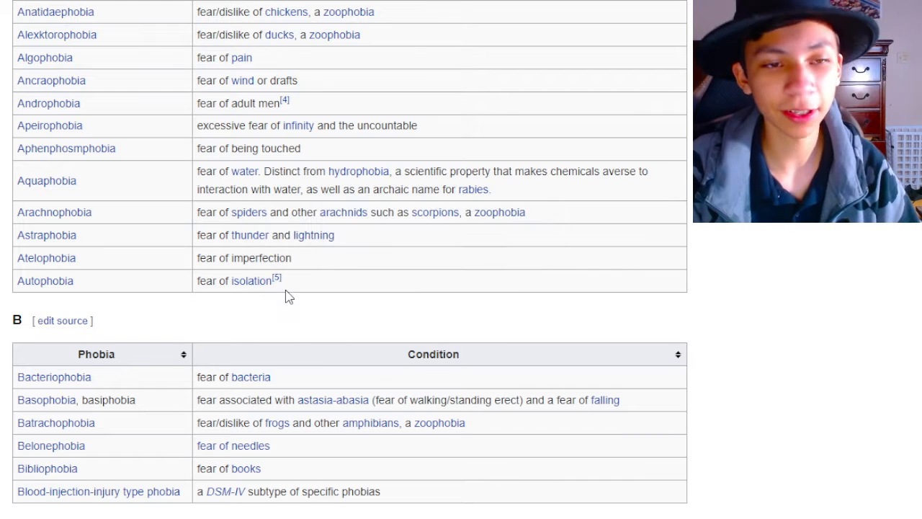
pyautogui.moveTo(180, 305)
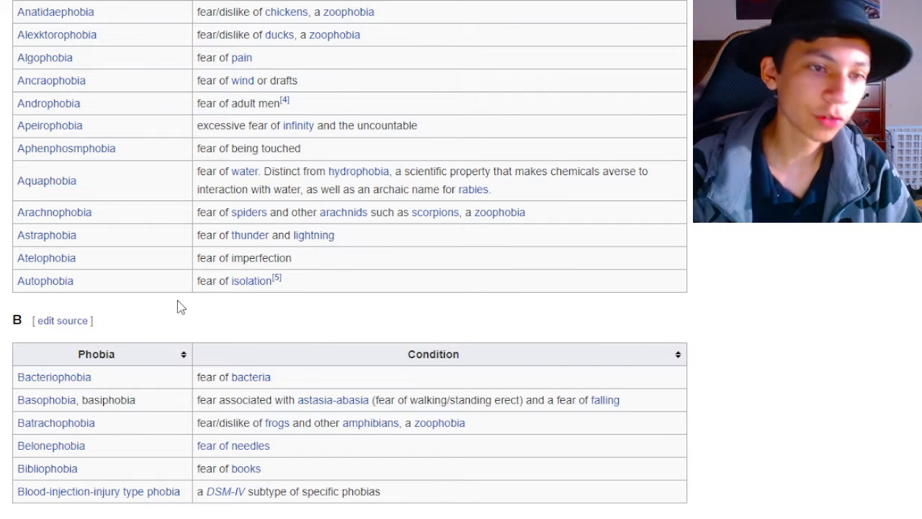
pyautogui.moveTo(45, 281)
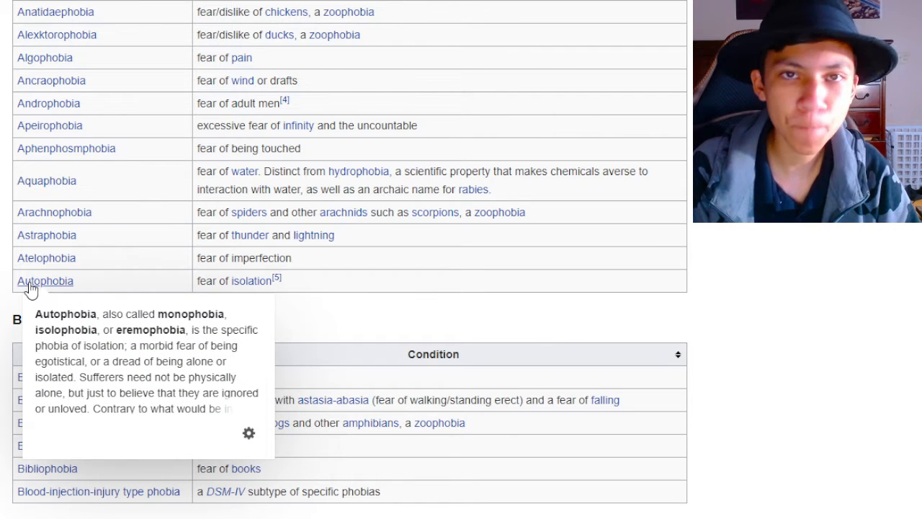
pyautogui.scroll(-3)
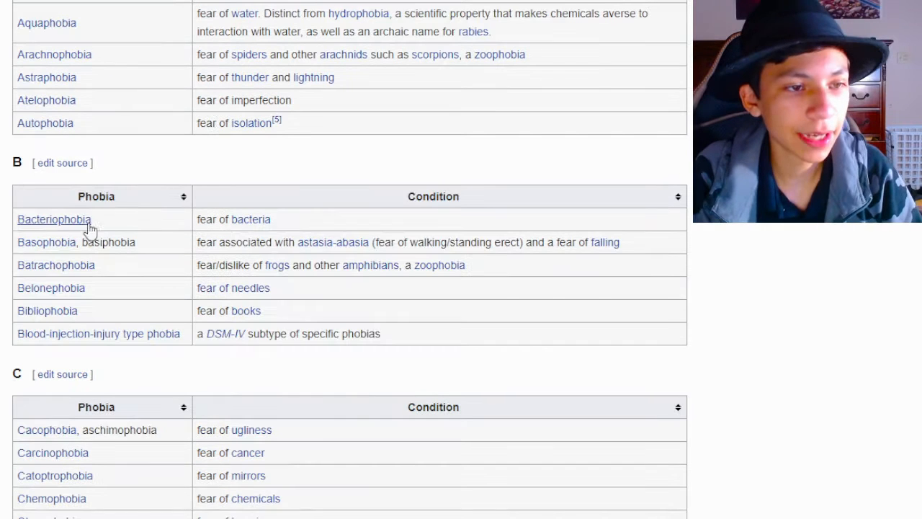
pyautogui.moveTo(335, 219)
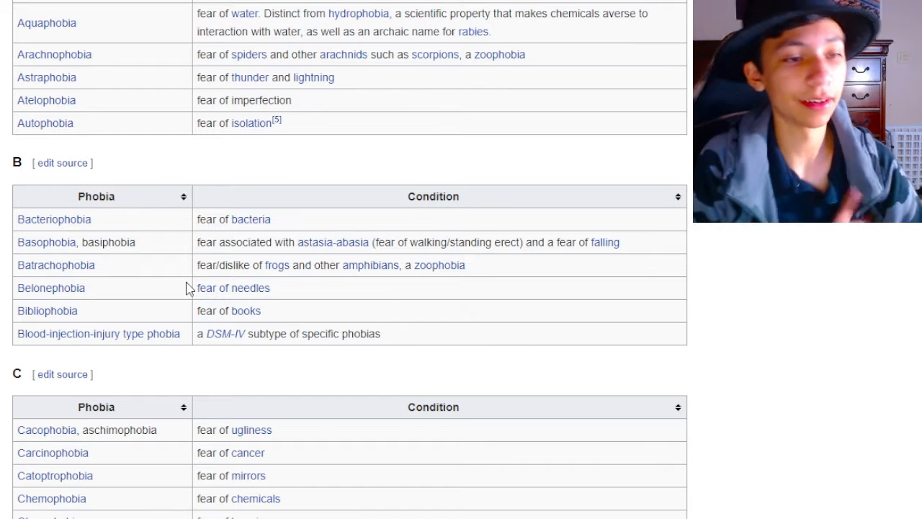
pyautogui.moveTo(55, 265)
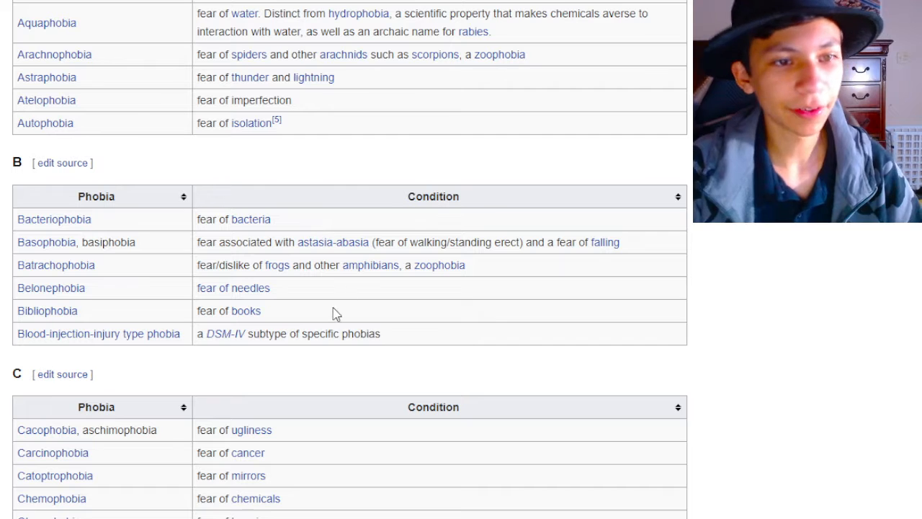
pyautogui.moveTo(438, 265)
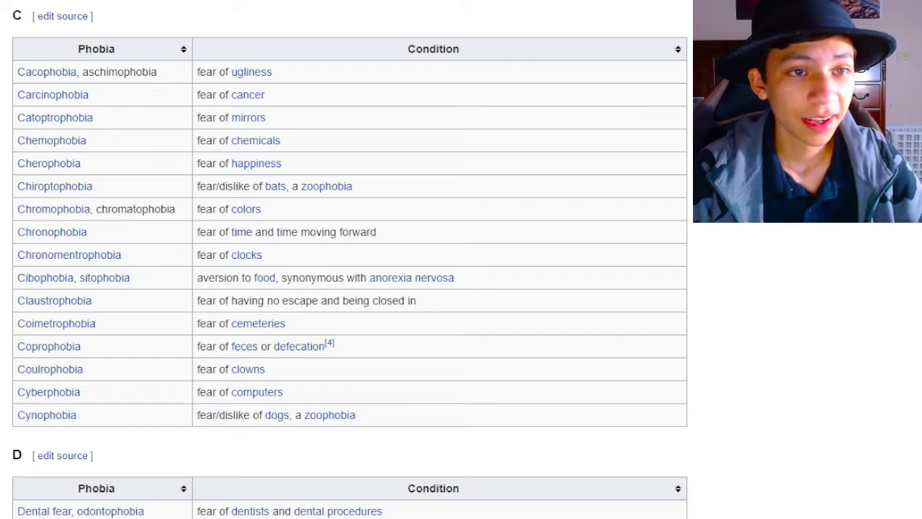
# - Select a word near the top of the section C table while reading it
pyautogui.doubleClick(206, 95)
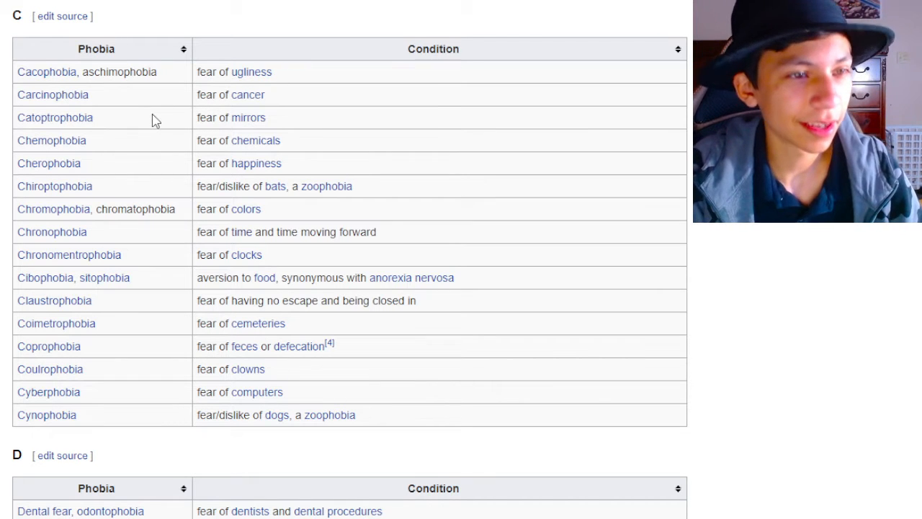
pyautogui.moveTo(164, 107)
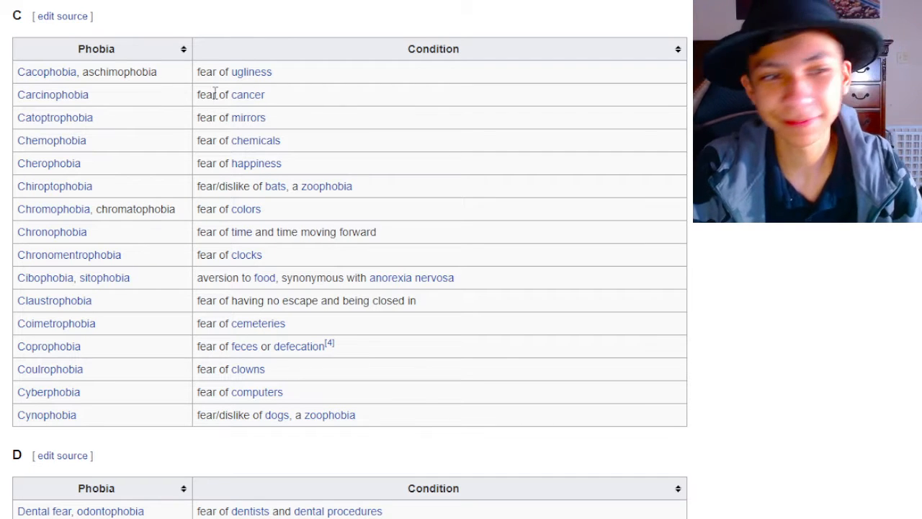
pyautogui.moveTo(314, 115)
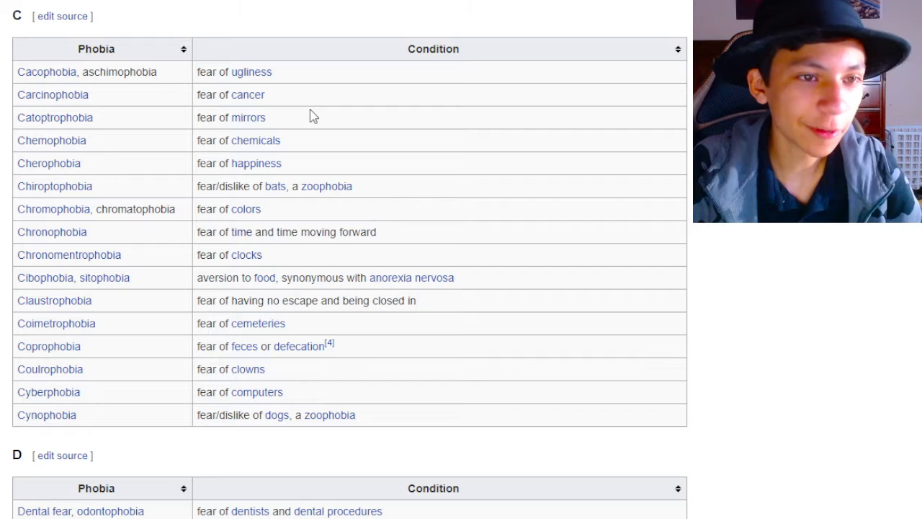
pyautogui.moveTo(29, 133)
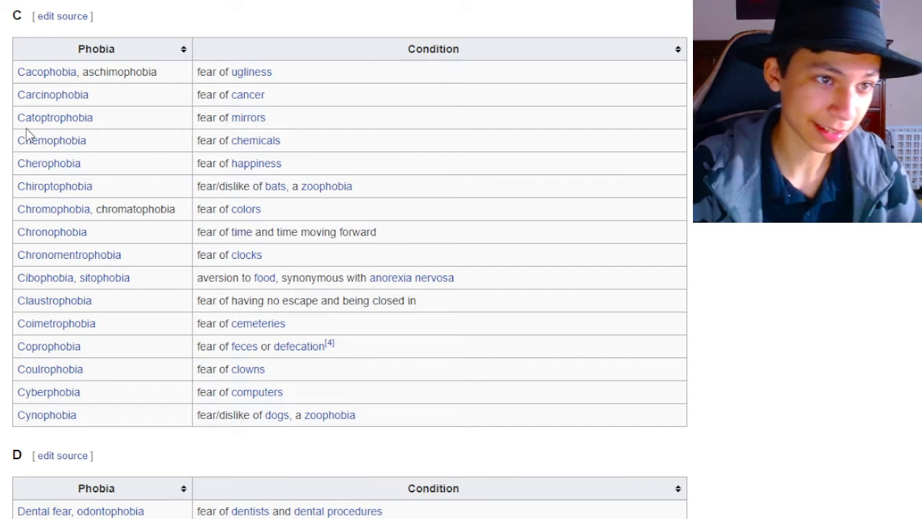
pyautogui.moveTo(55, 118)
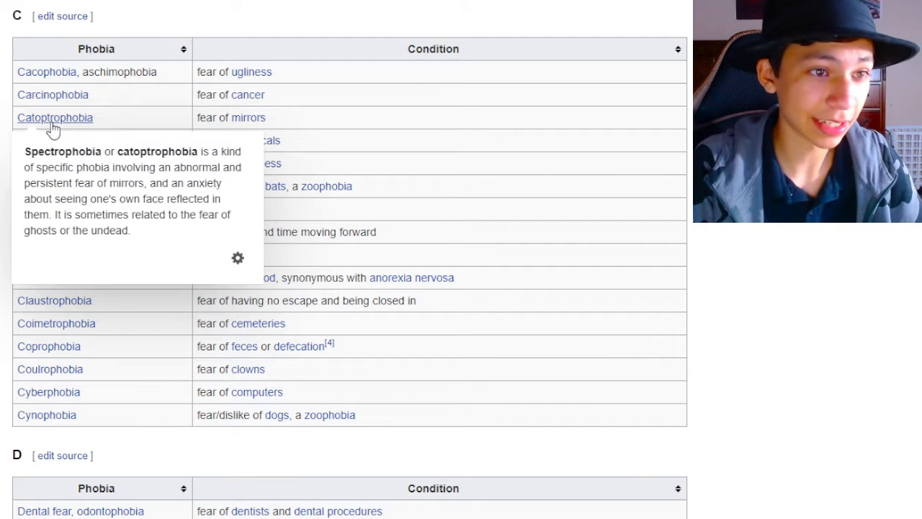
pyautogui.moveTo(63, 133)
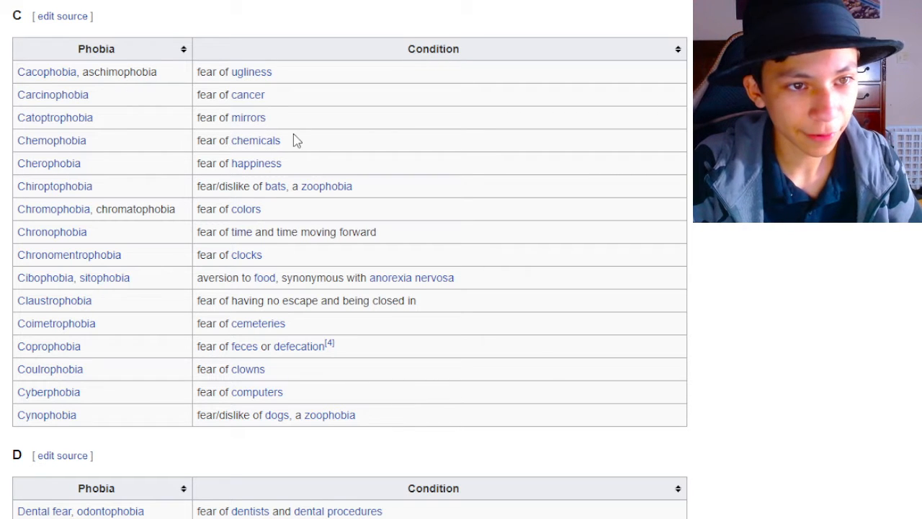
pyautogui.moveTo(51, 142)
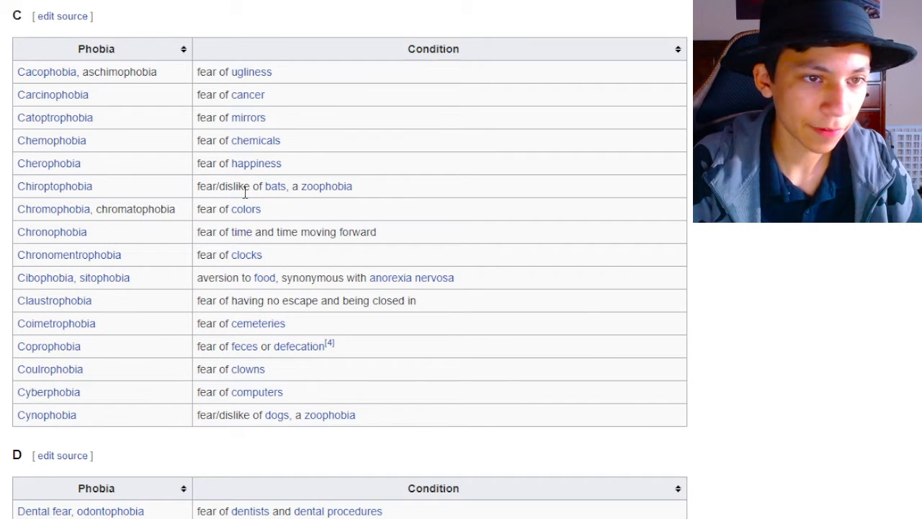
pyautogui.moveTo(372, 174)
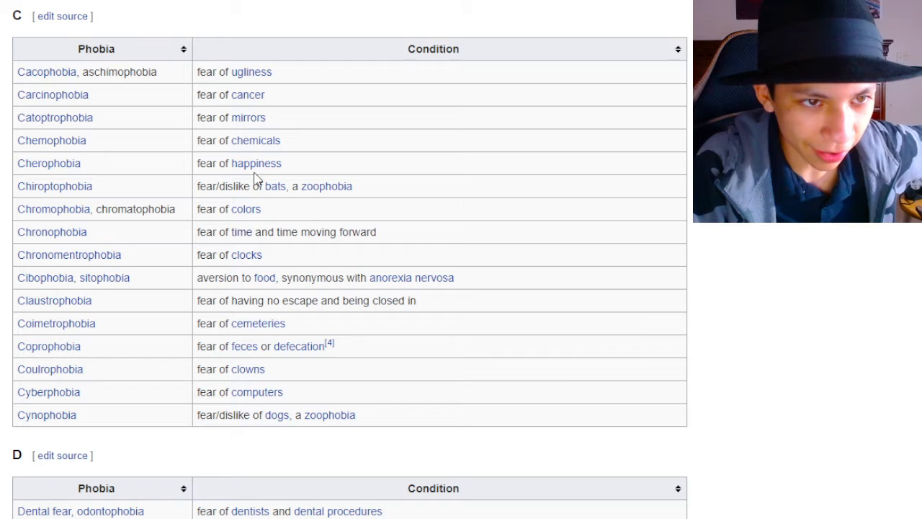
pyautogui.moveTo(256, 163)
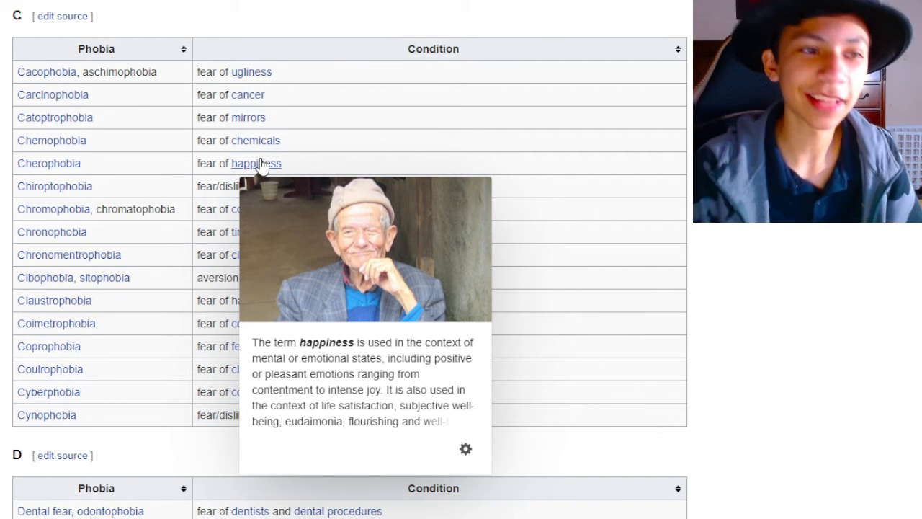
pyautogui.moveTo(49, 164)
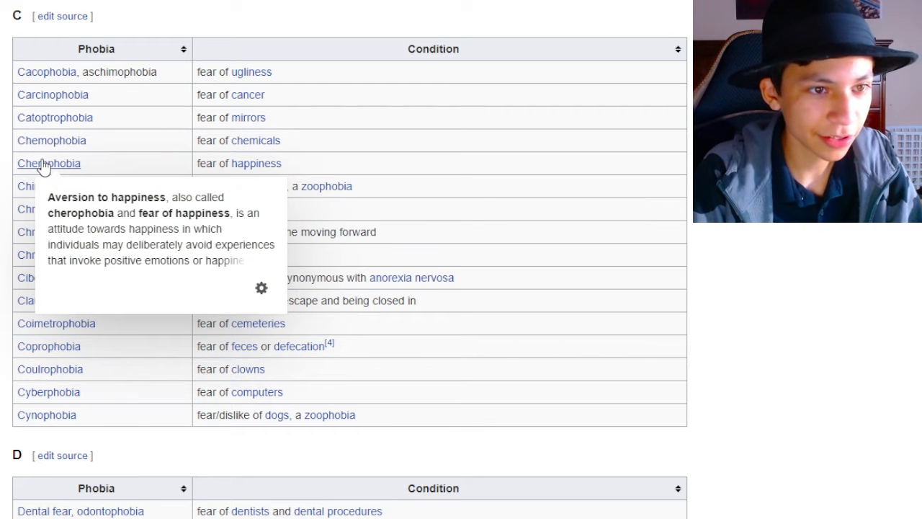
pyautogui.moveTo(55, 186)
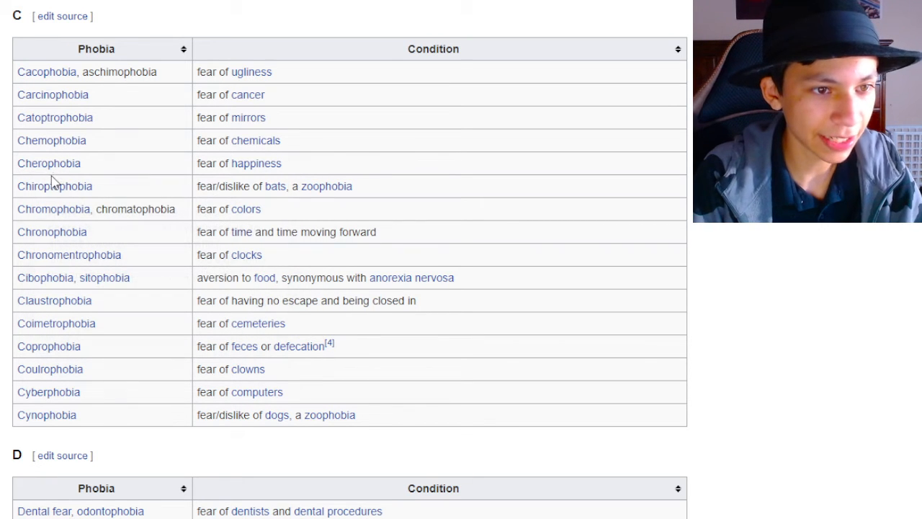
pyautogui.moveTo(49, 163)
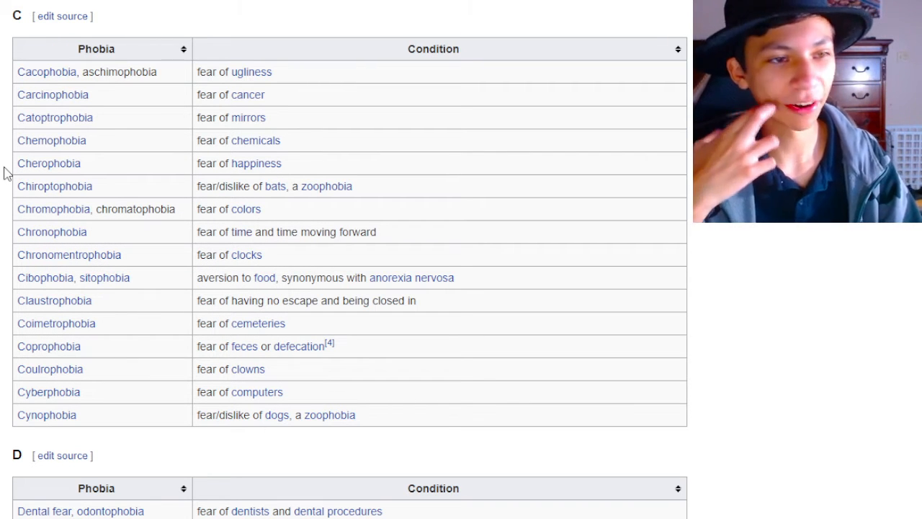
# - Scroll into the late C rows and select the food aversion wording in the Cibophobia row
pyautogui.scroll(-3)
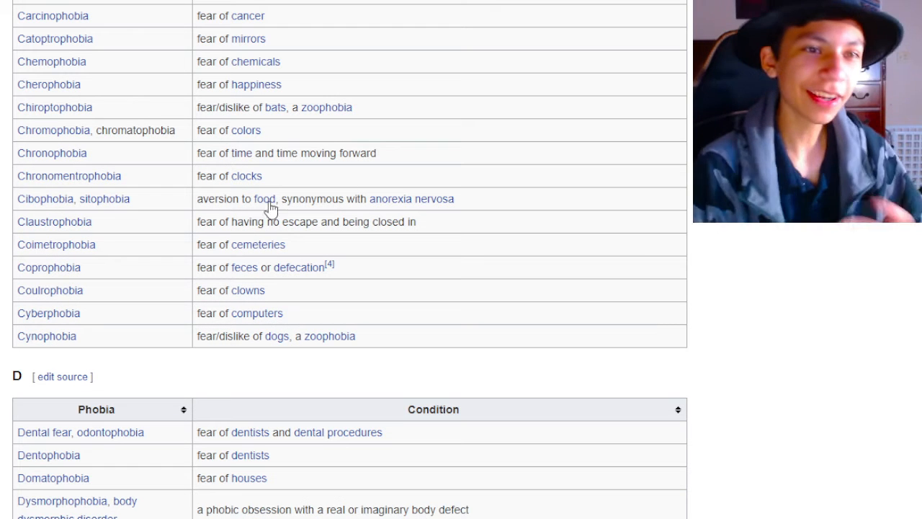
pyautogui.moveTo(257, 83)
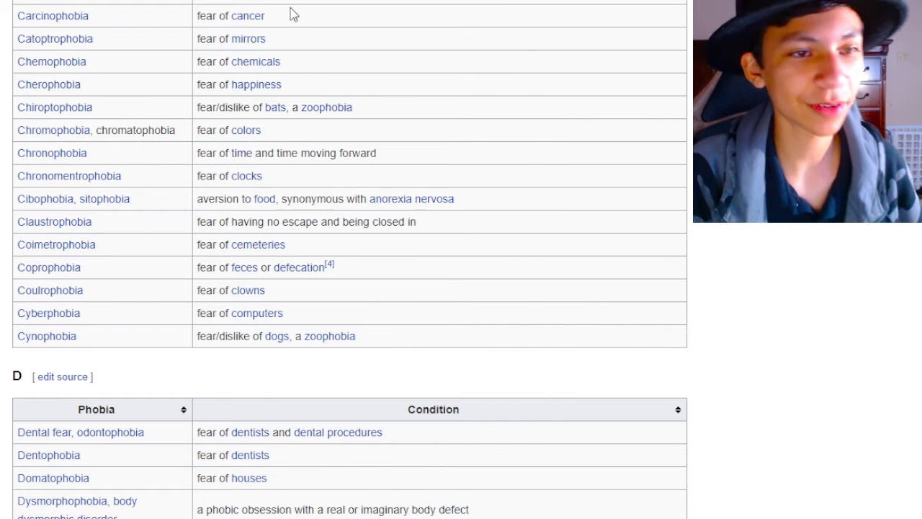
pyautogui.moveTo(299, 199)
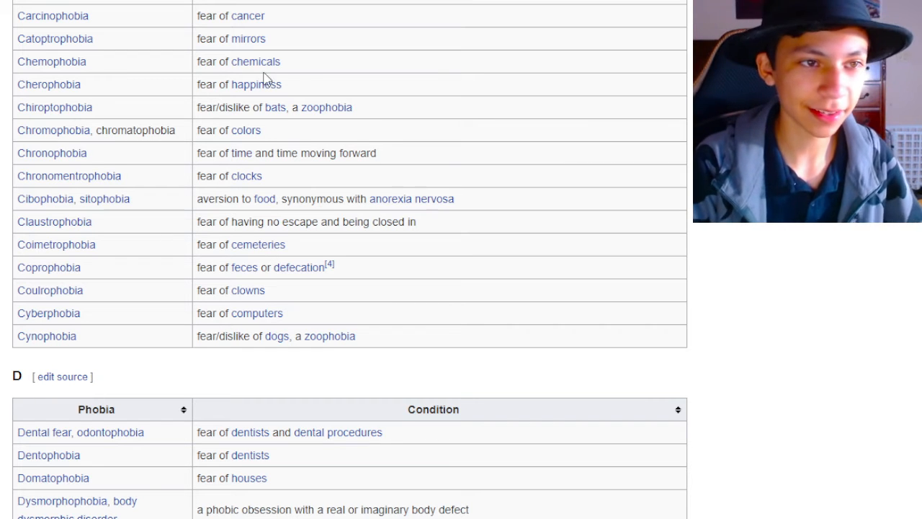
pyautogui.moveTo(248, 127)
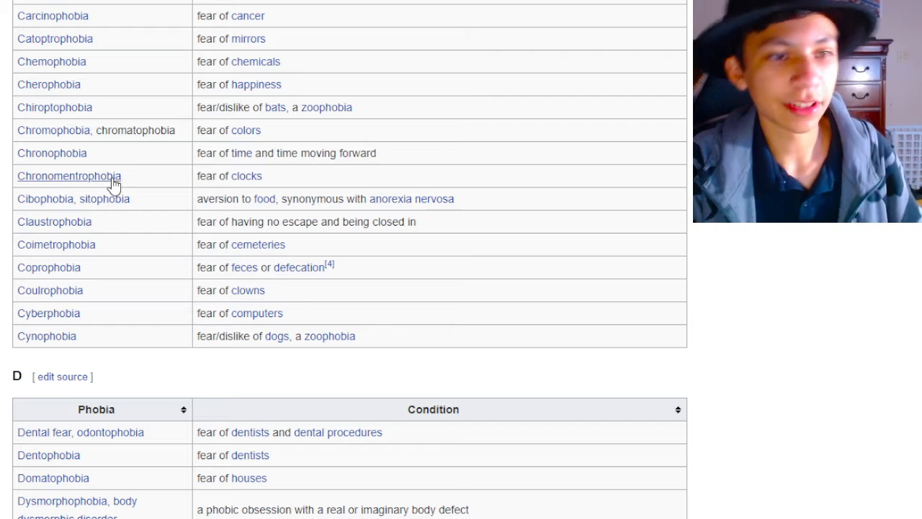
pyautogui.moveTo(70, 107); pyautogui.dragTo(271, 130)
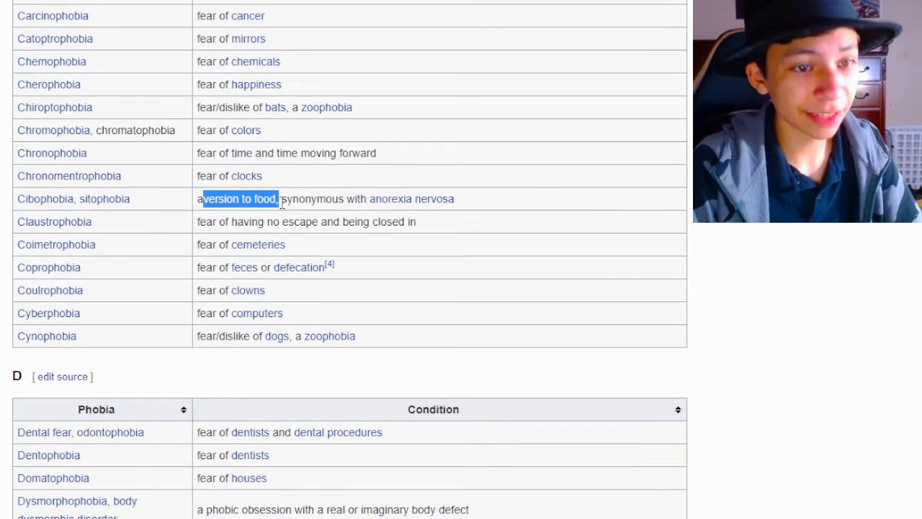
pyautogui.click(308, 199)
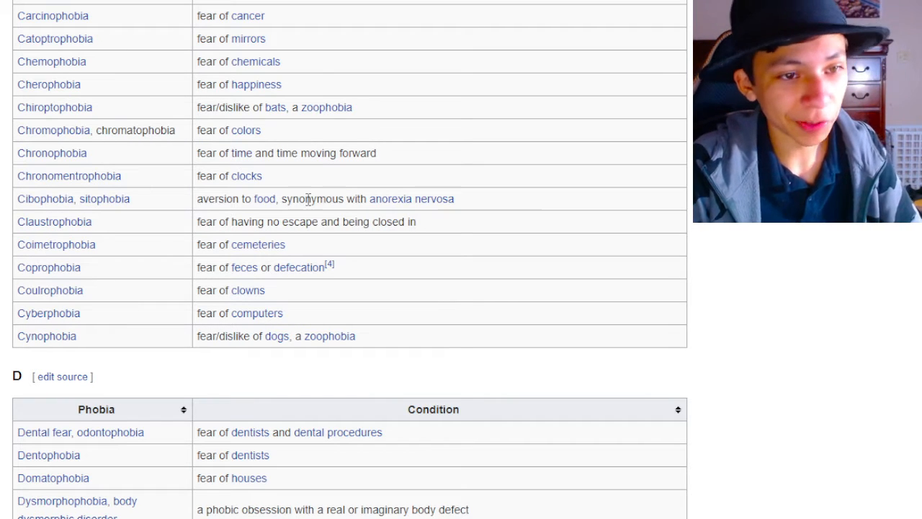
pyautogui.moveTo(124, 232)
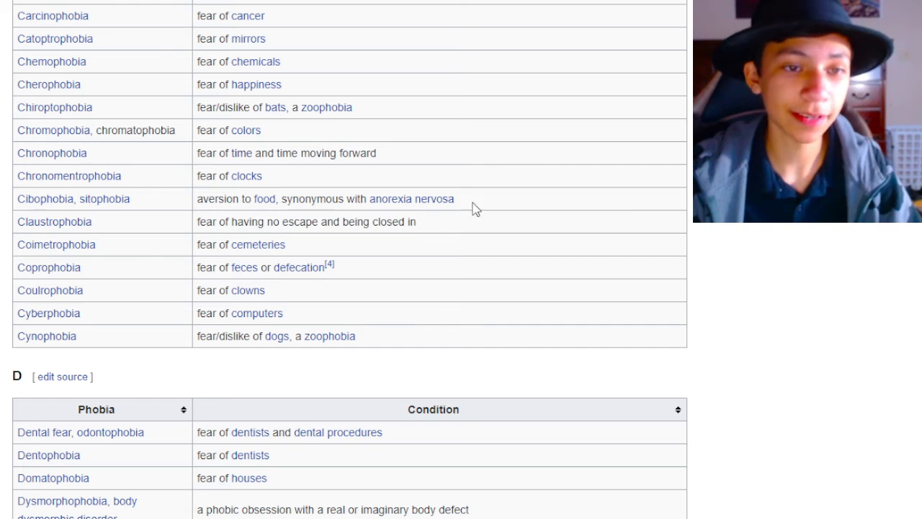
pyautogui.moveTo(539, 158)
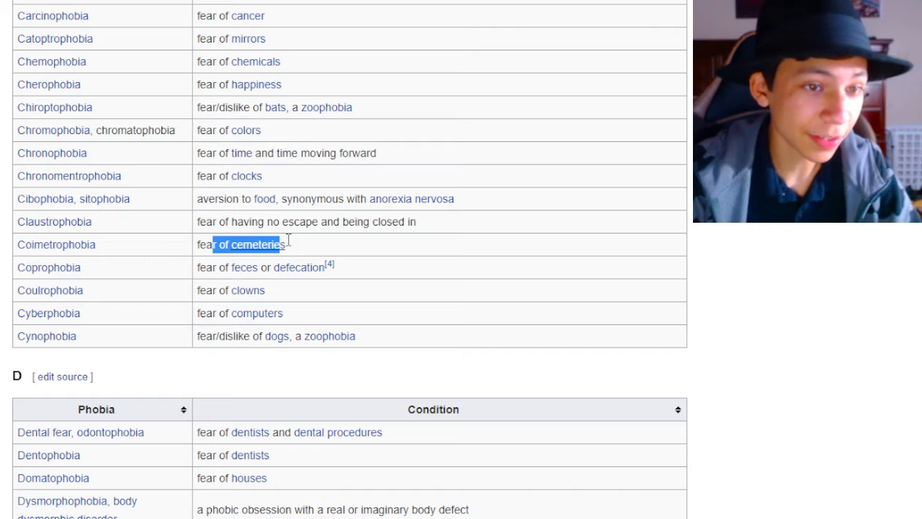
# - Scroll down to the D table, clearing the selection on the Coprophobia row
pyautogui.scroll(-3)
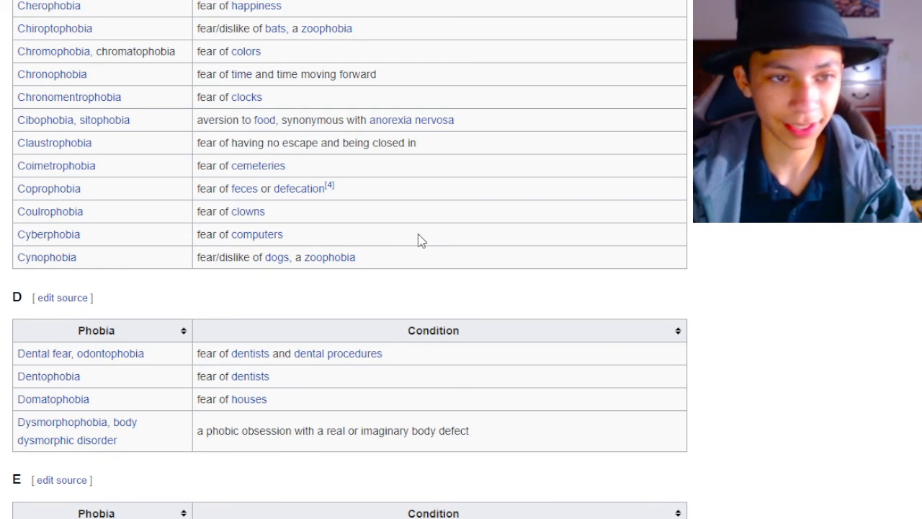
pyautogui.moveTo(427, 245)
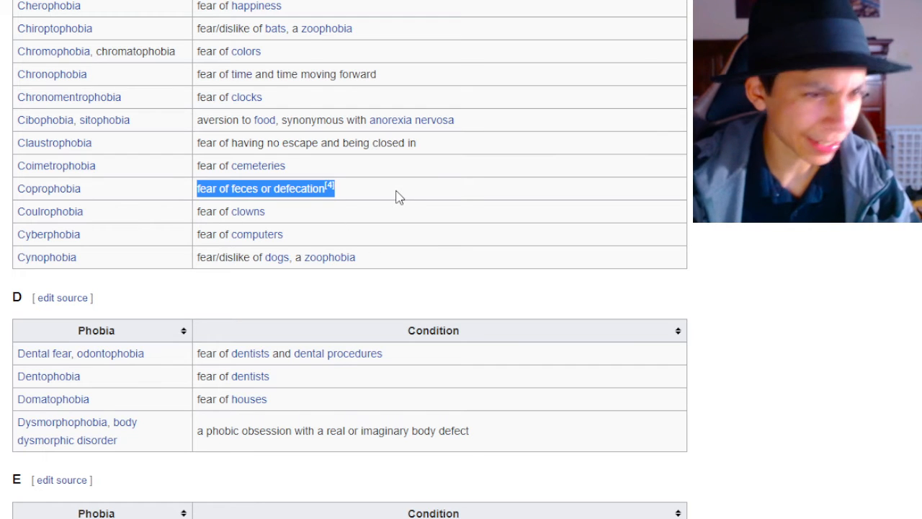
pyautogui.moveTo(7, 402)
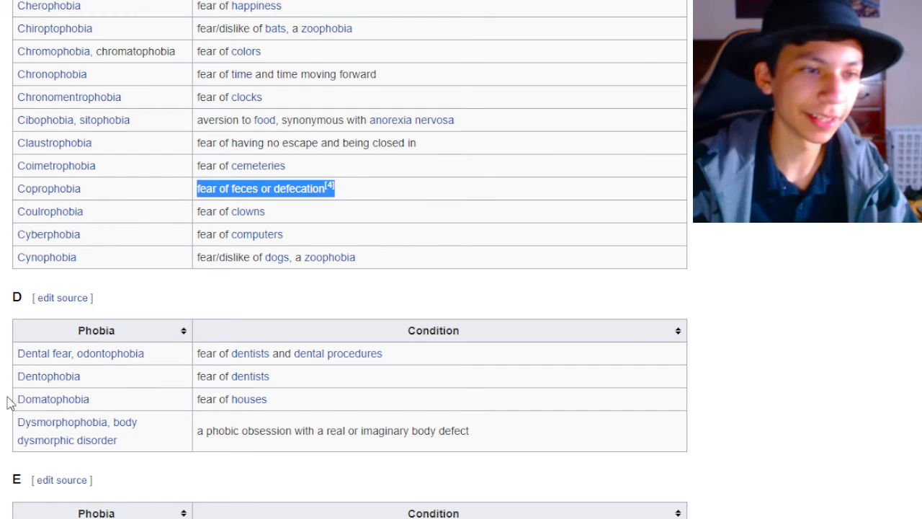
pyautogui.click(153, 227)
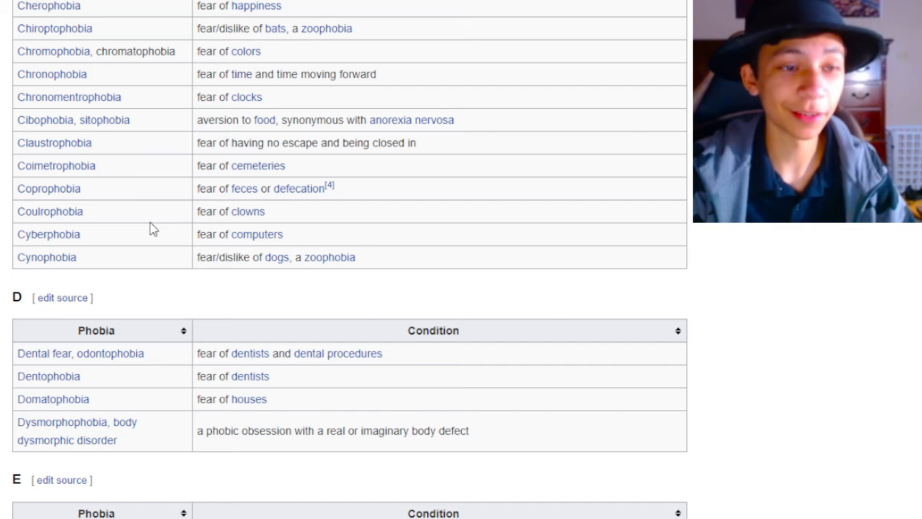
# - Scroll past section D so the E table and the F and G headings are visible
pyautogui.scroll(-3)
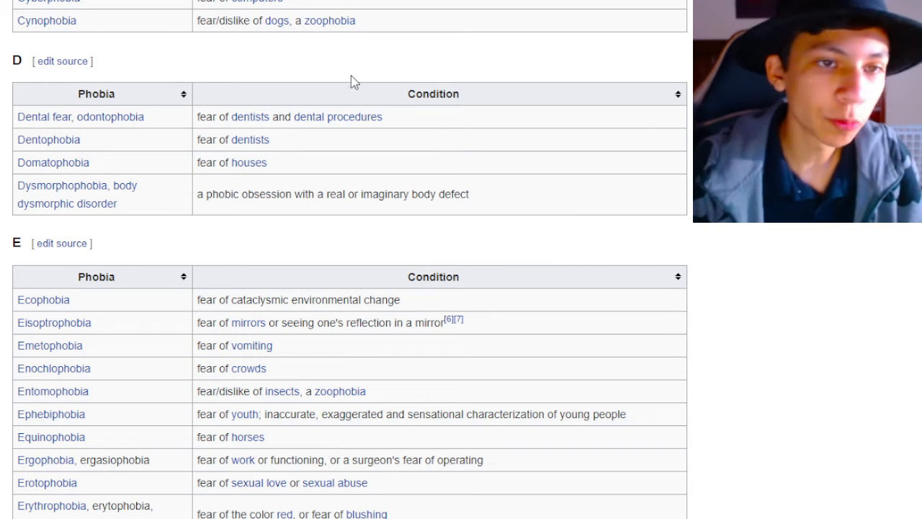
pyautogui.moveTo(297, 90)
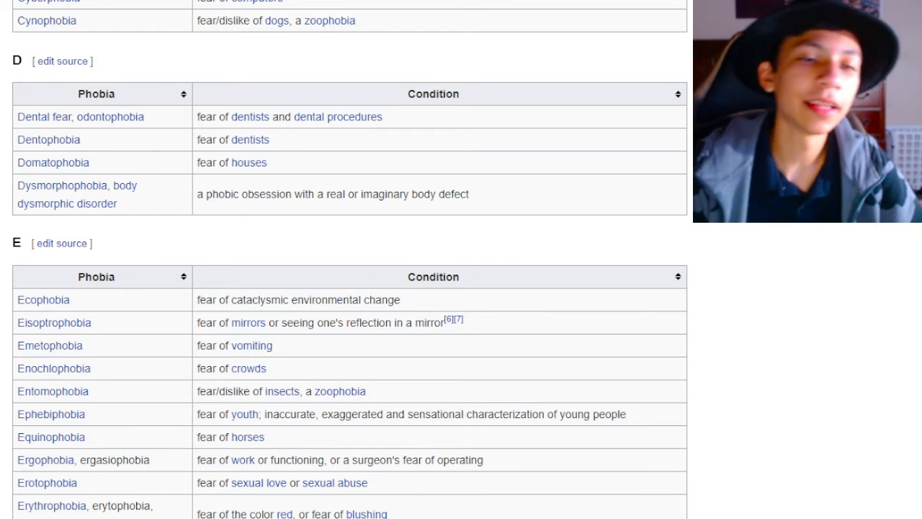
pyautogui.moveTo(260, 149)
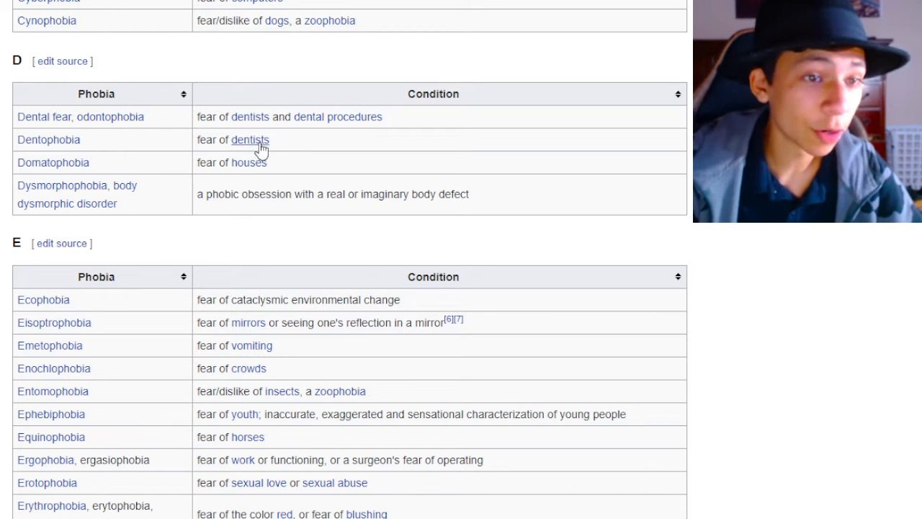
pyautogui.moveTo(346, 149)
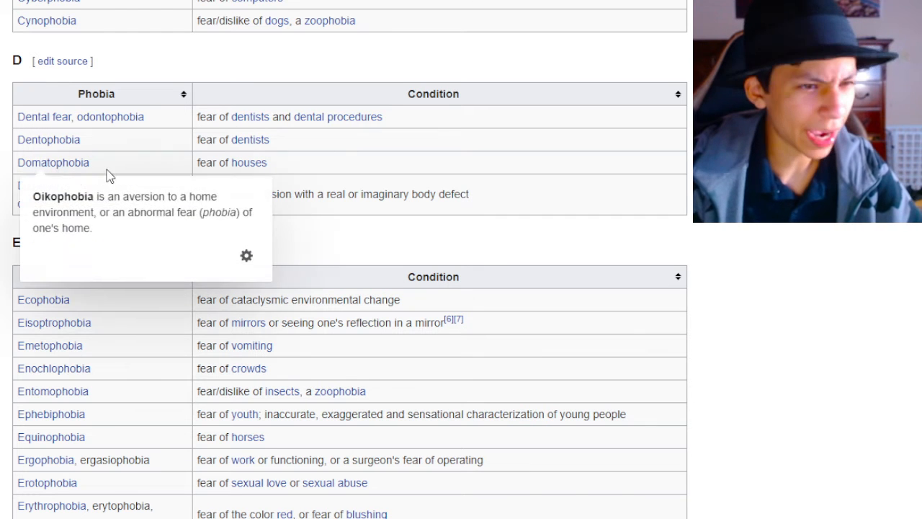
pyautogui.moveTo(248, 162)
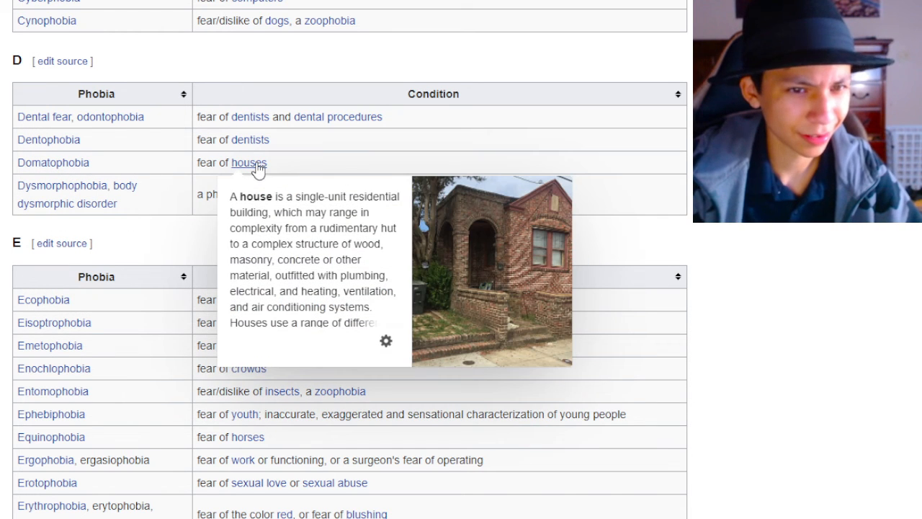
pyautogui.moveTo(53, 161)
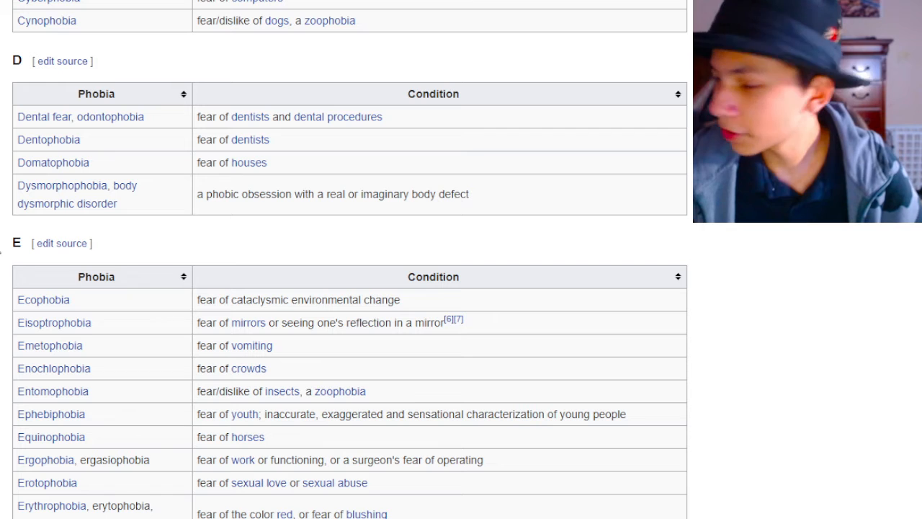
pyautogui.scroll(-3)
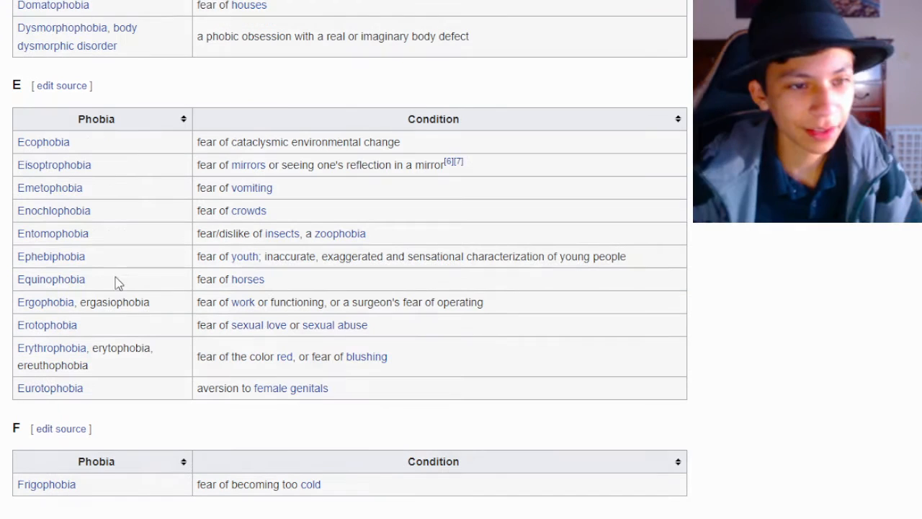
pyautogui.scroll(3)
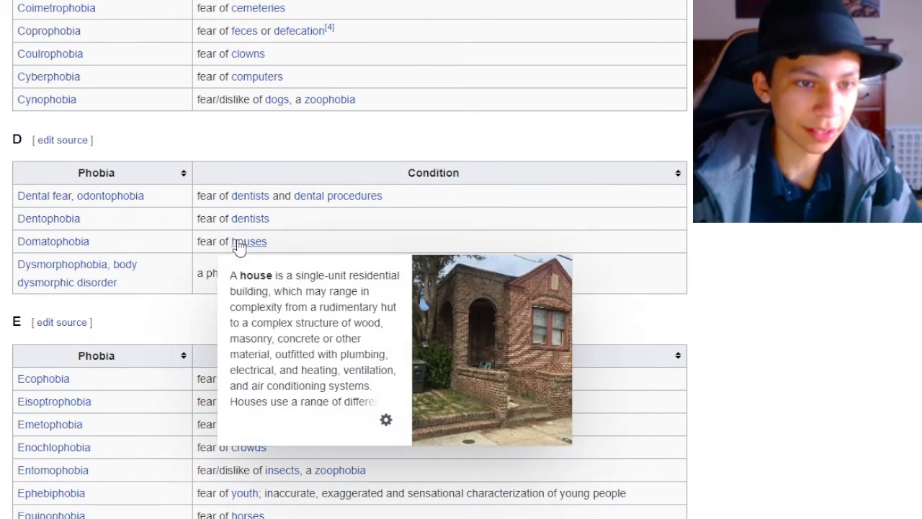
pyautogui.scroll(-3)
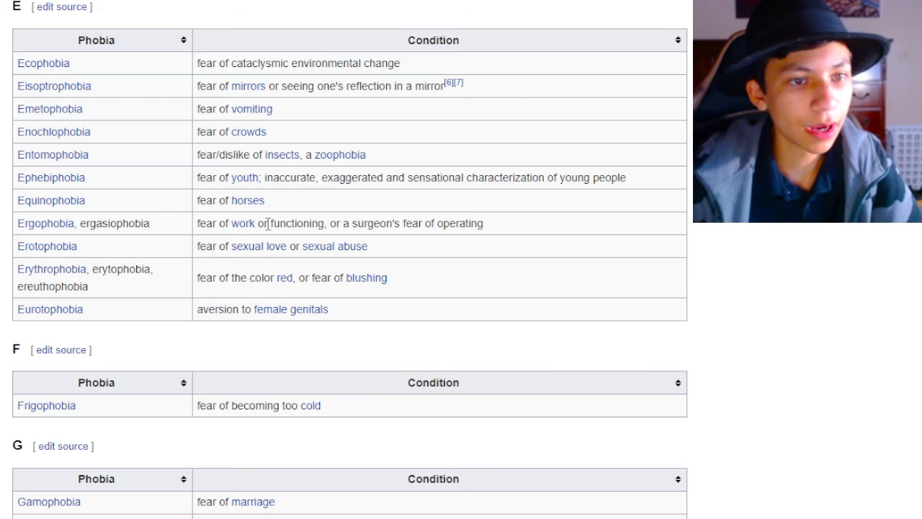
pyautogui.moveTo(389, 257)
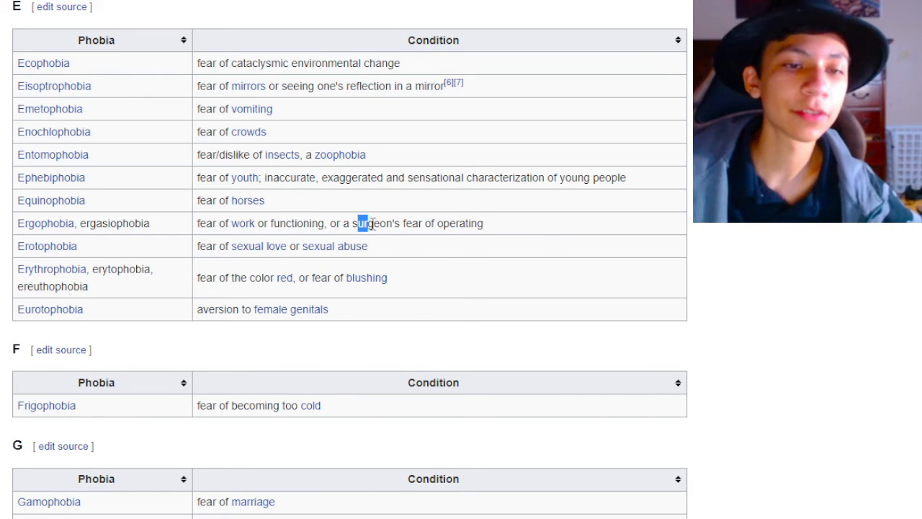
pyautogui.scroll(-3)
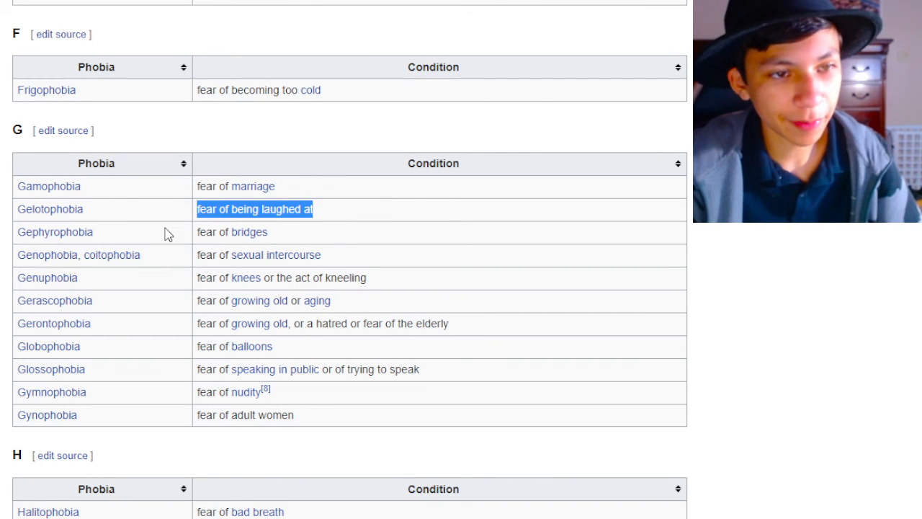
# - Clear the selection on the Gelotophobia row while viewing the F and G tables
pyautogui.click(165, 219)
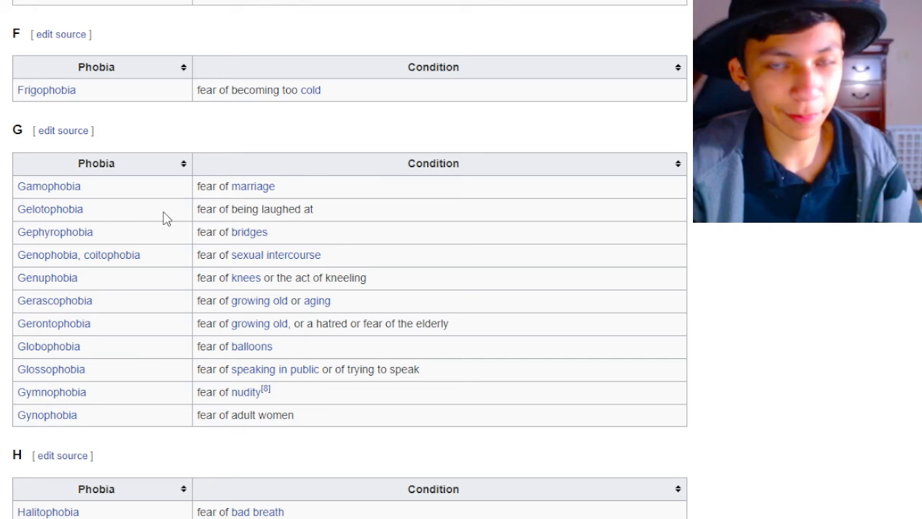
pyautogui.moveTo(51, 219)
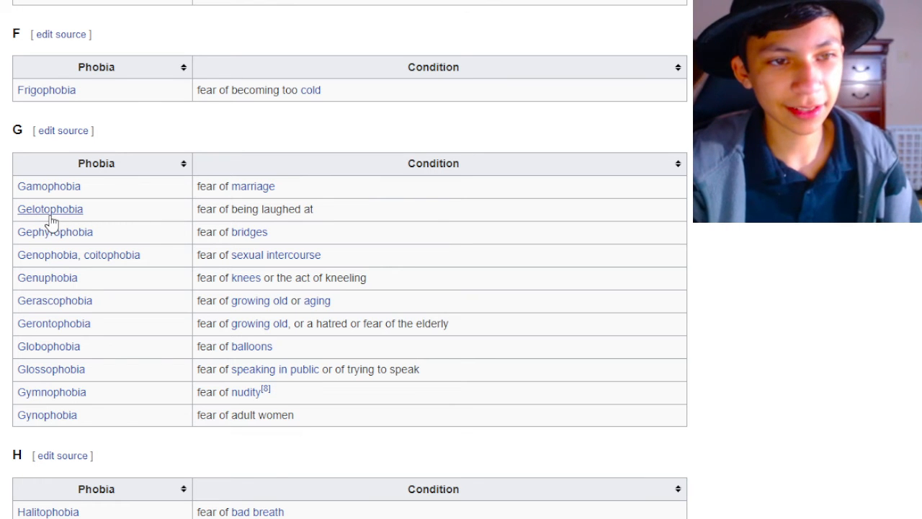
pyautogui.moveTo(238, 245)
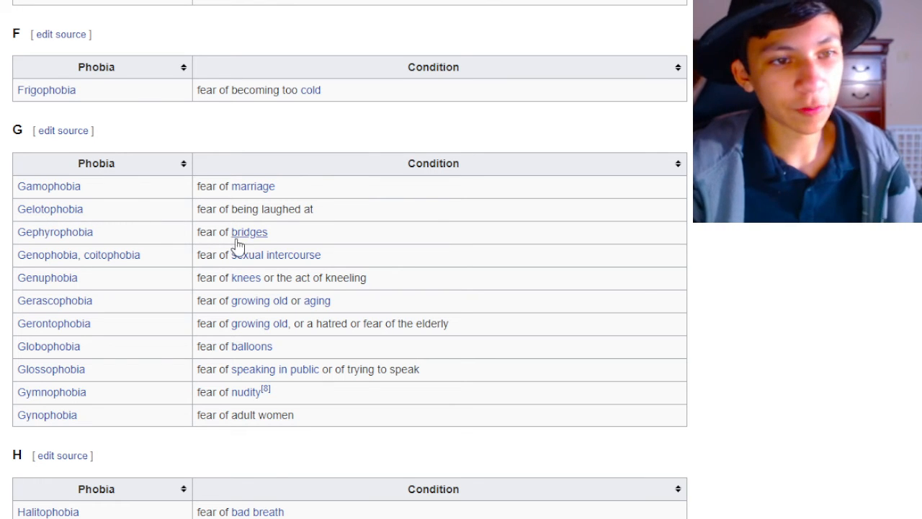
pyautogui.moveTo(853, 298)
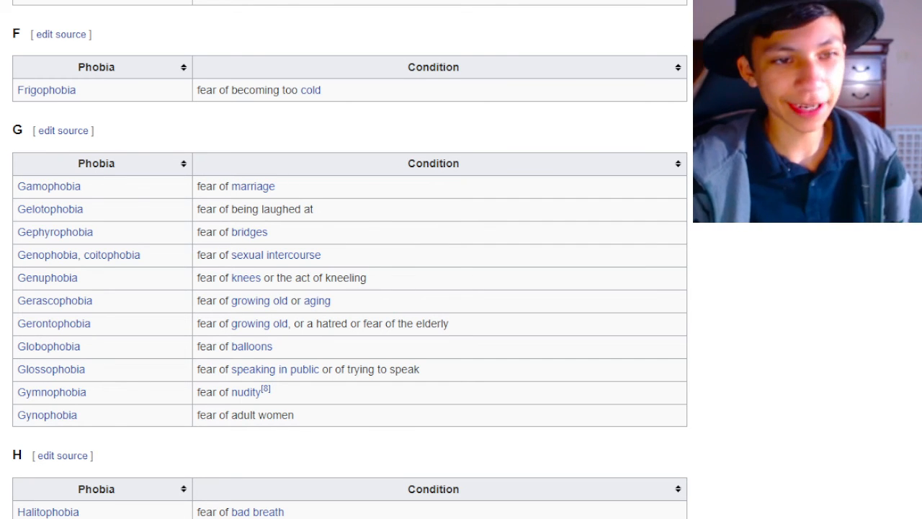
pyautogui.moveTo(340, 127)
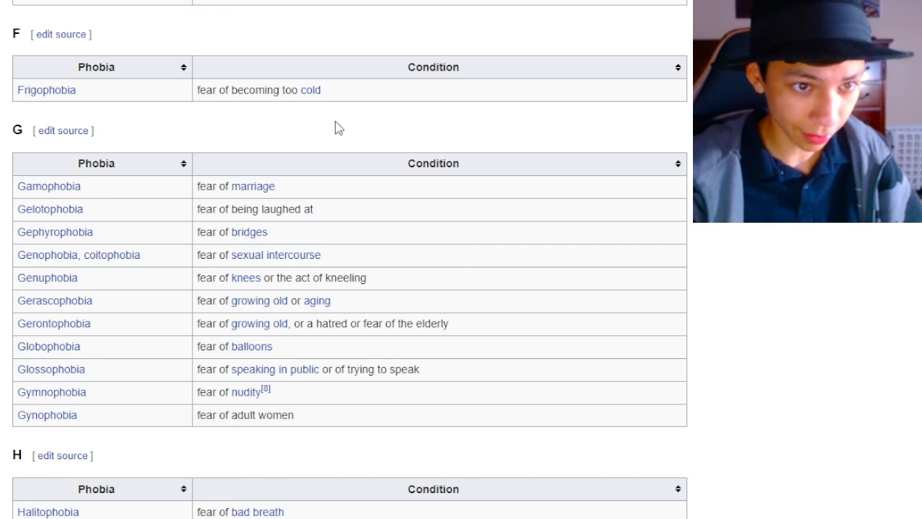
pyautogui.moveTo(528, 304)
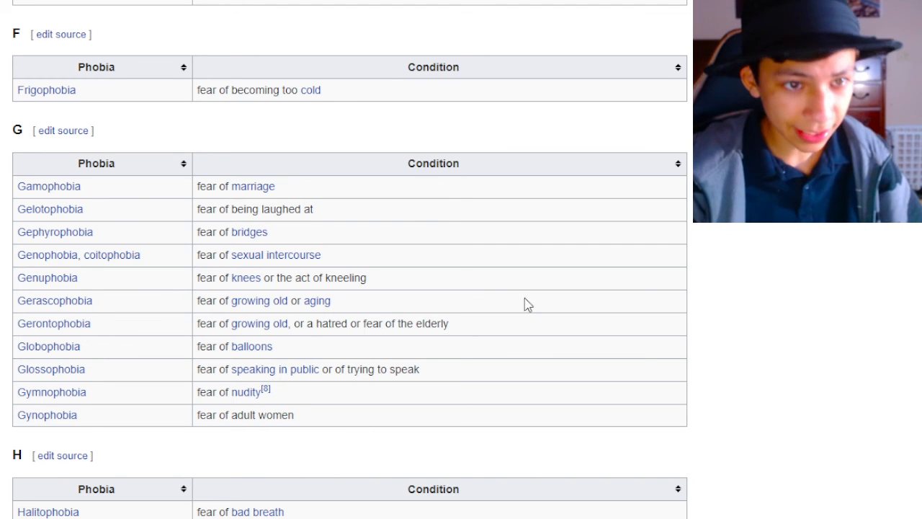
pyautogui.moveTo(372, 224)
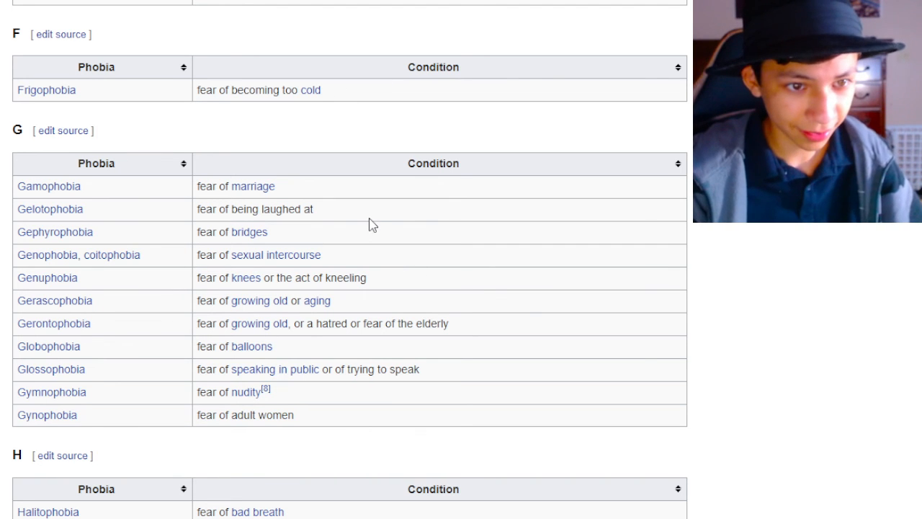
pyautogui.moveTo(186, 257)
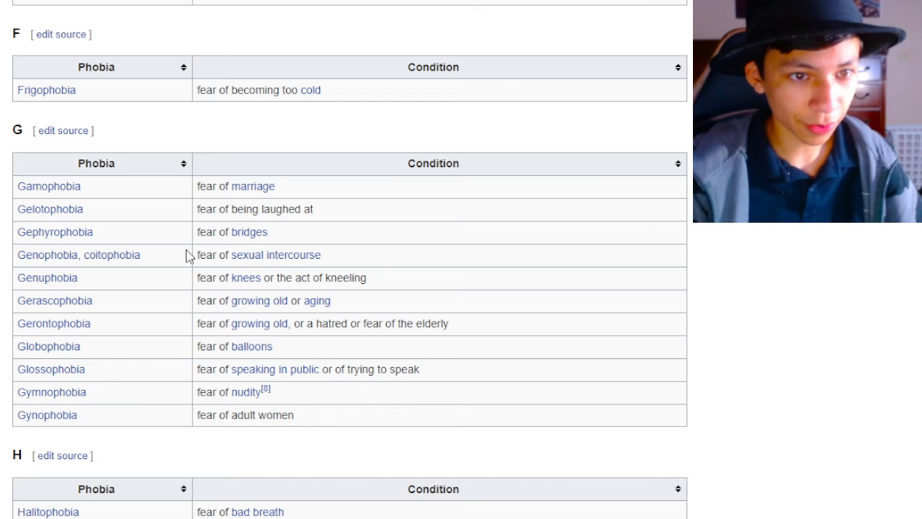
pyautogui.moveTo(320, 199)
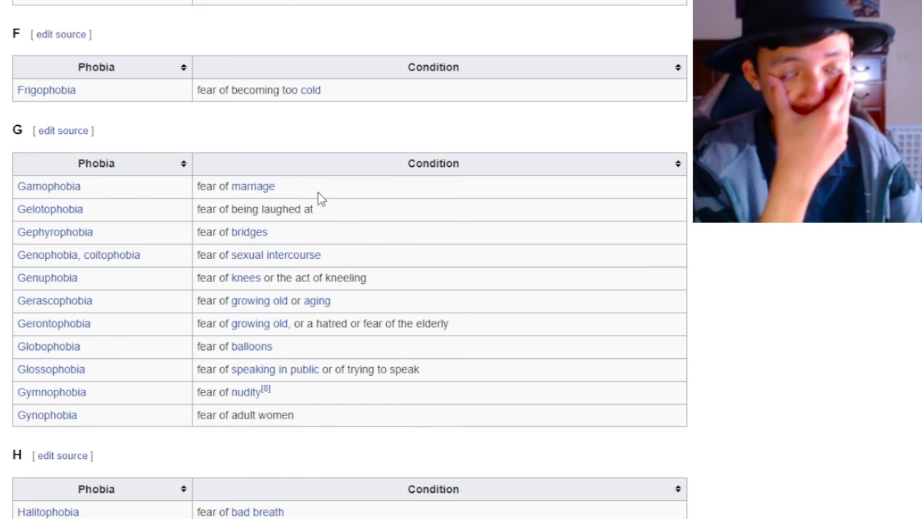
pyautogui.moveTo(531, 324)
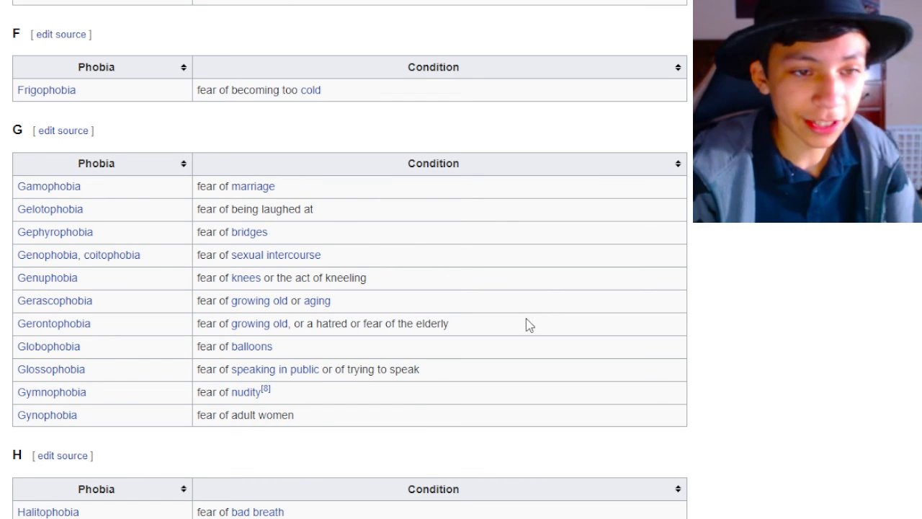
pyautogui.moveTo(352, 360)
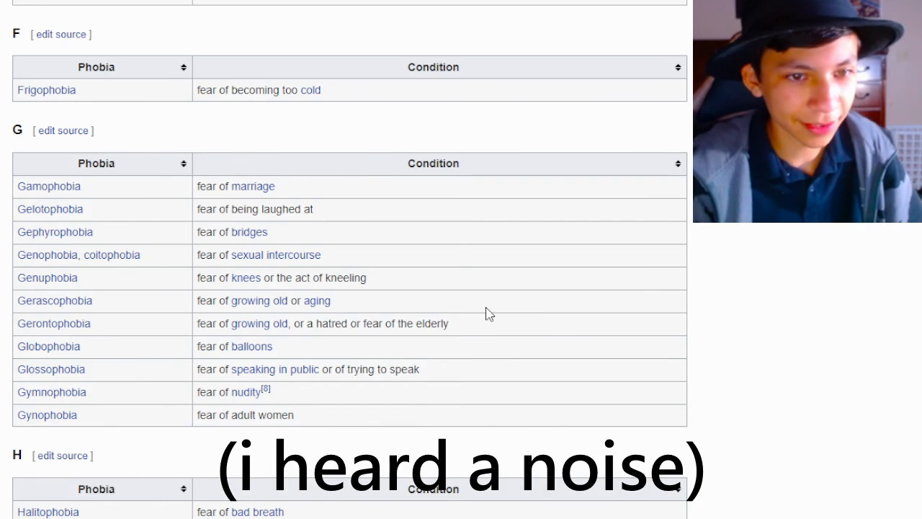
pyautogui.moveTo(464, 340)
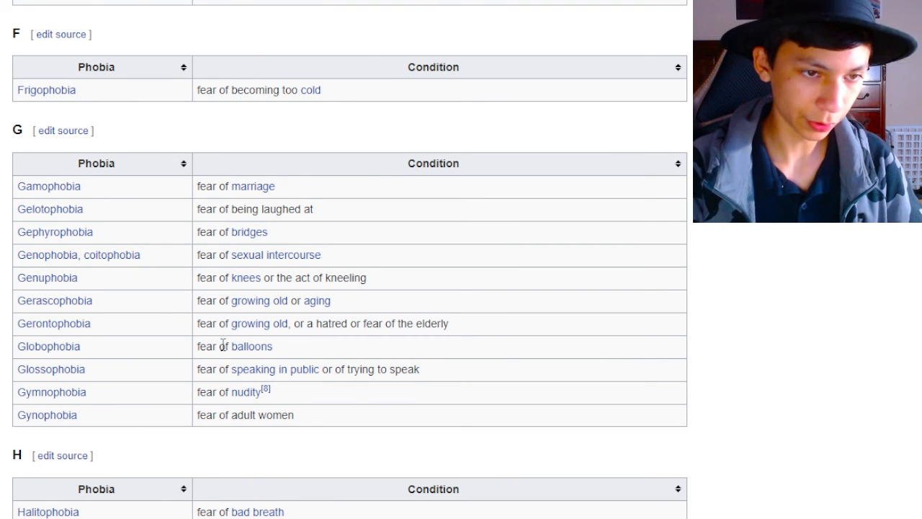
pyautogui.moveTo(251, 346)
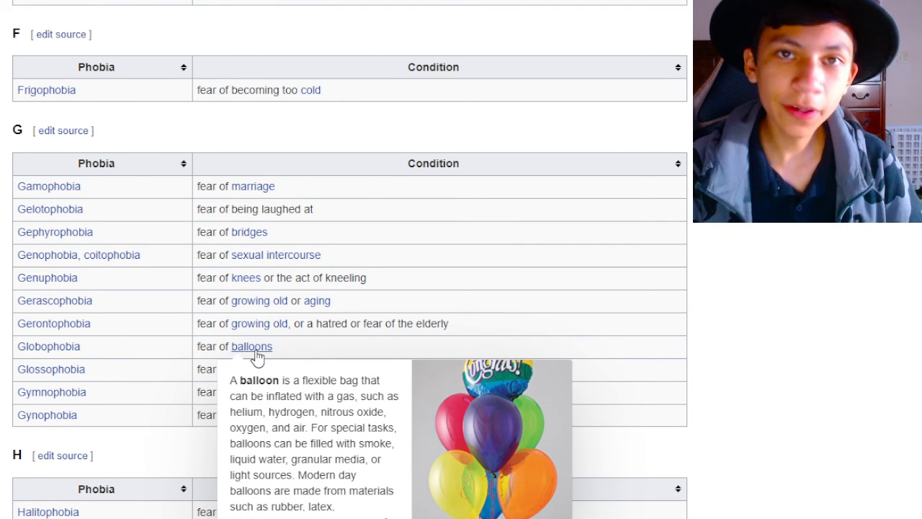